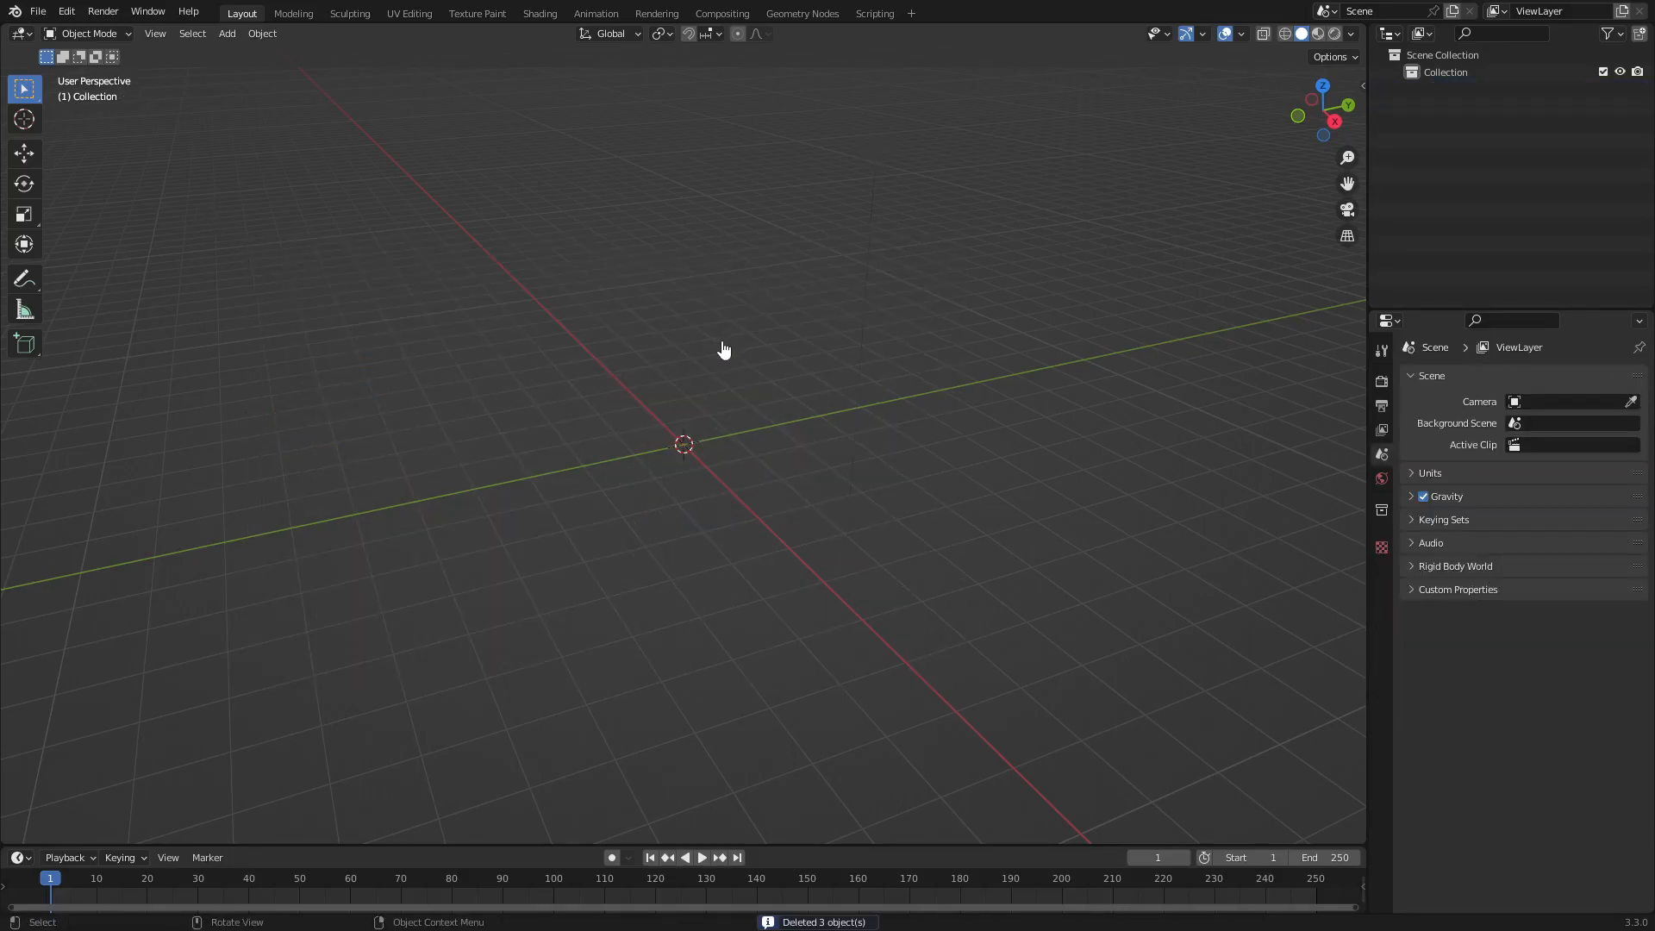
Add a UV Sphere mesh at the origin of the now-empty scene.
click(225, 32)
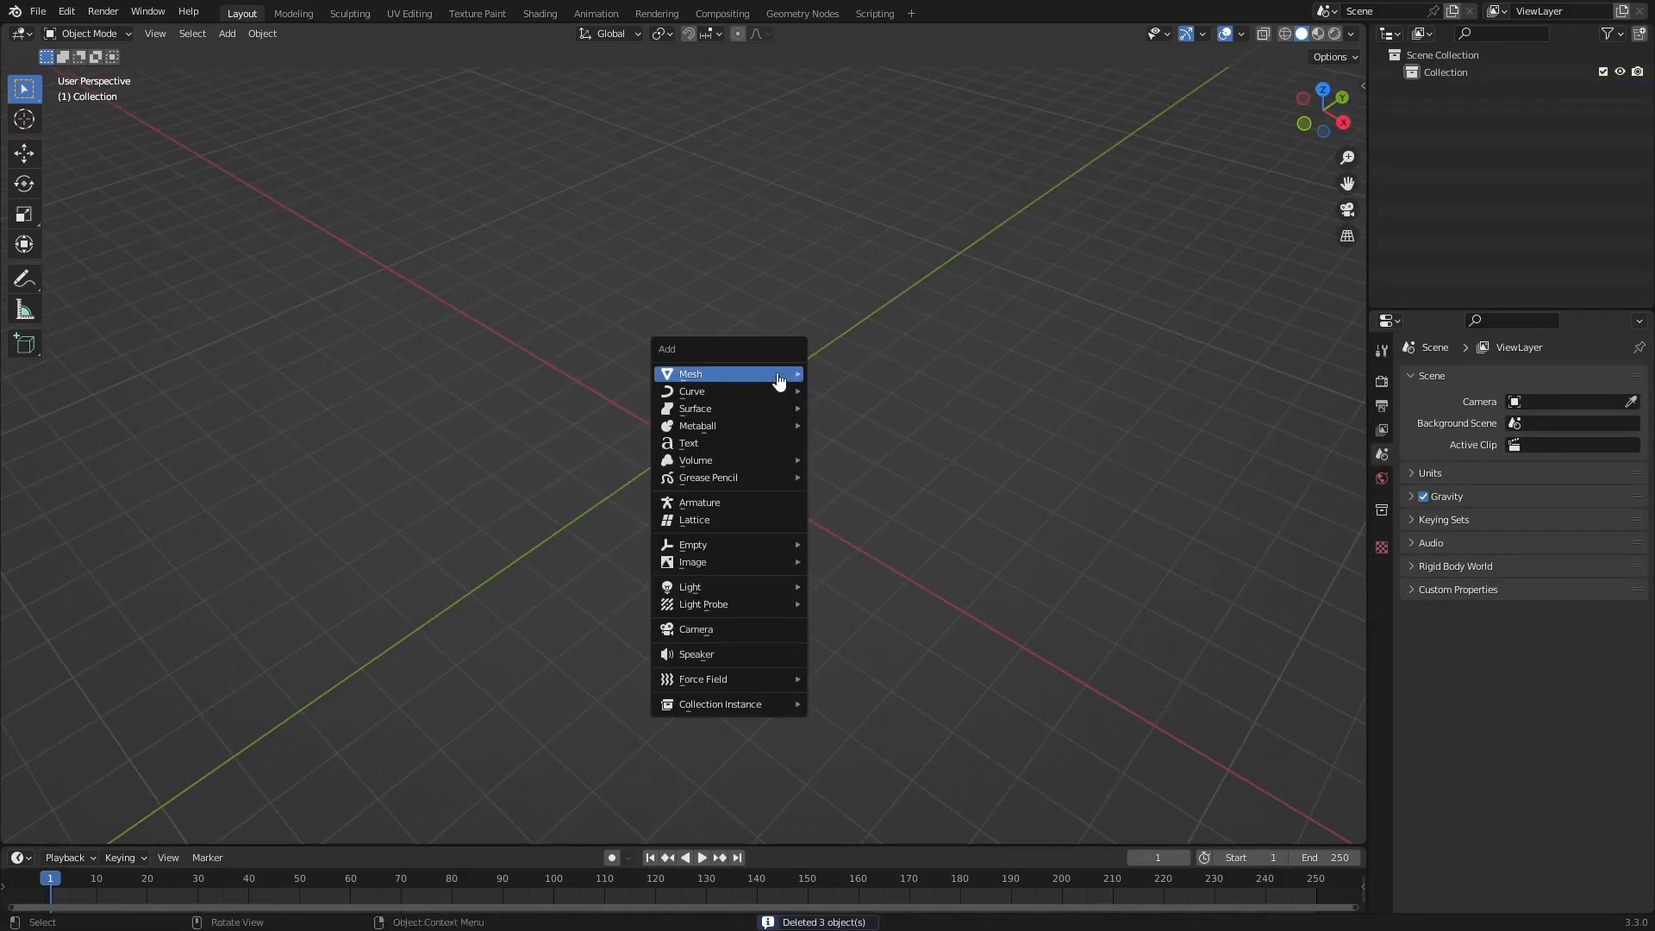
mouse_move(689, 374)
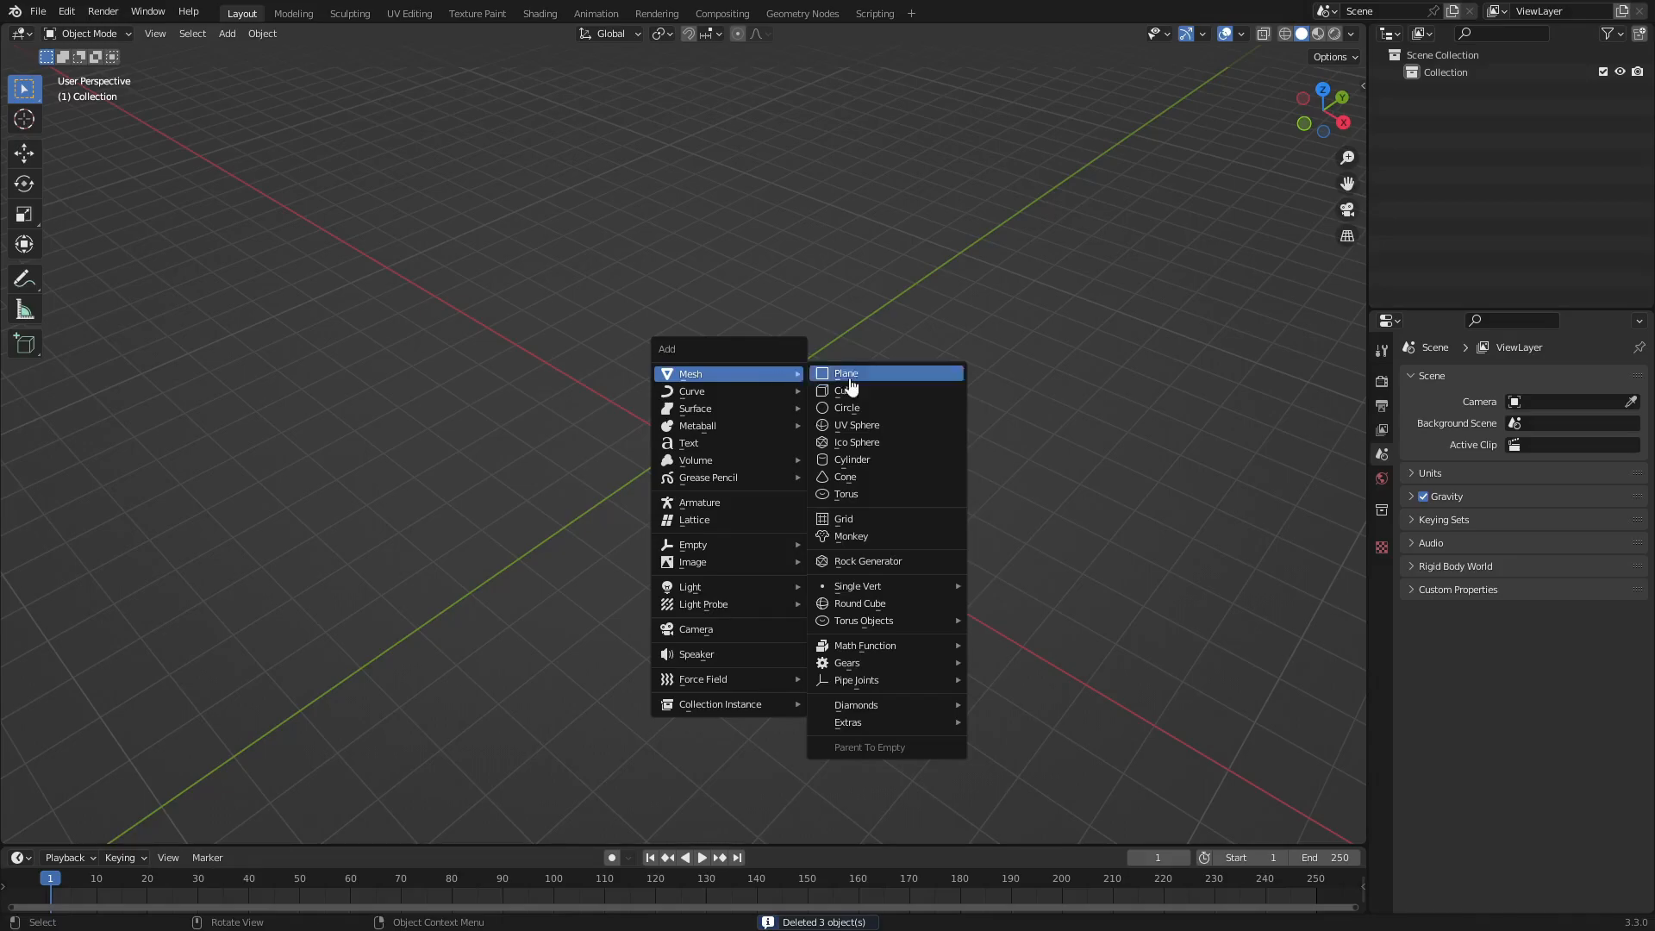
click(855, 424)
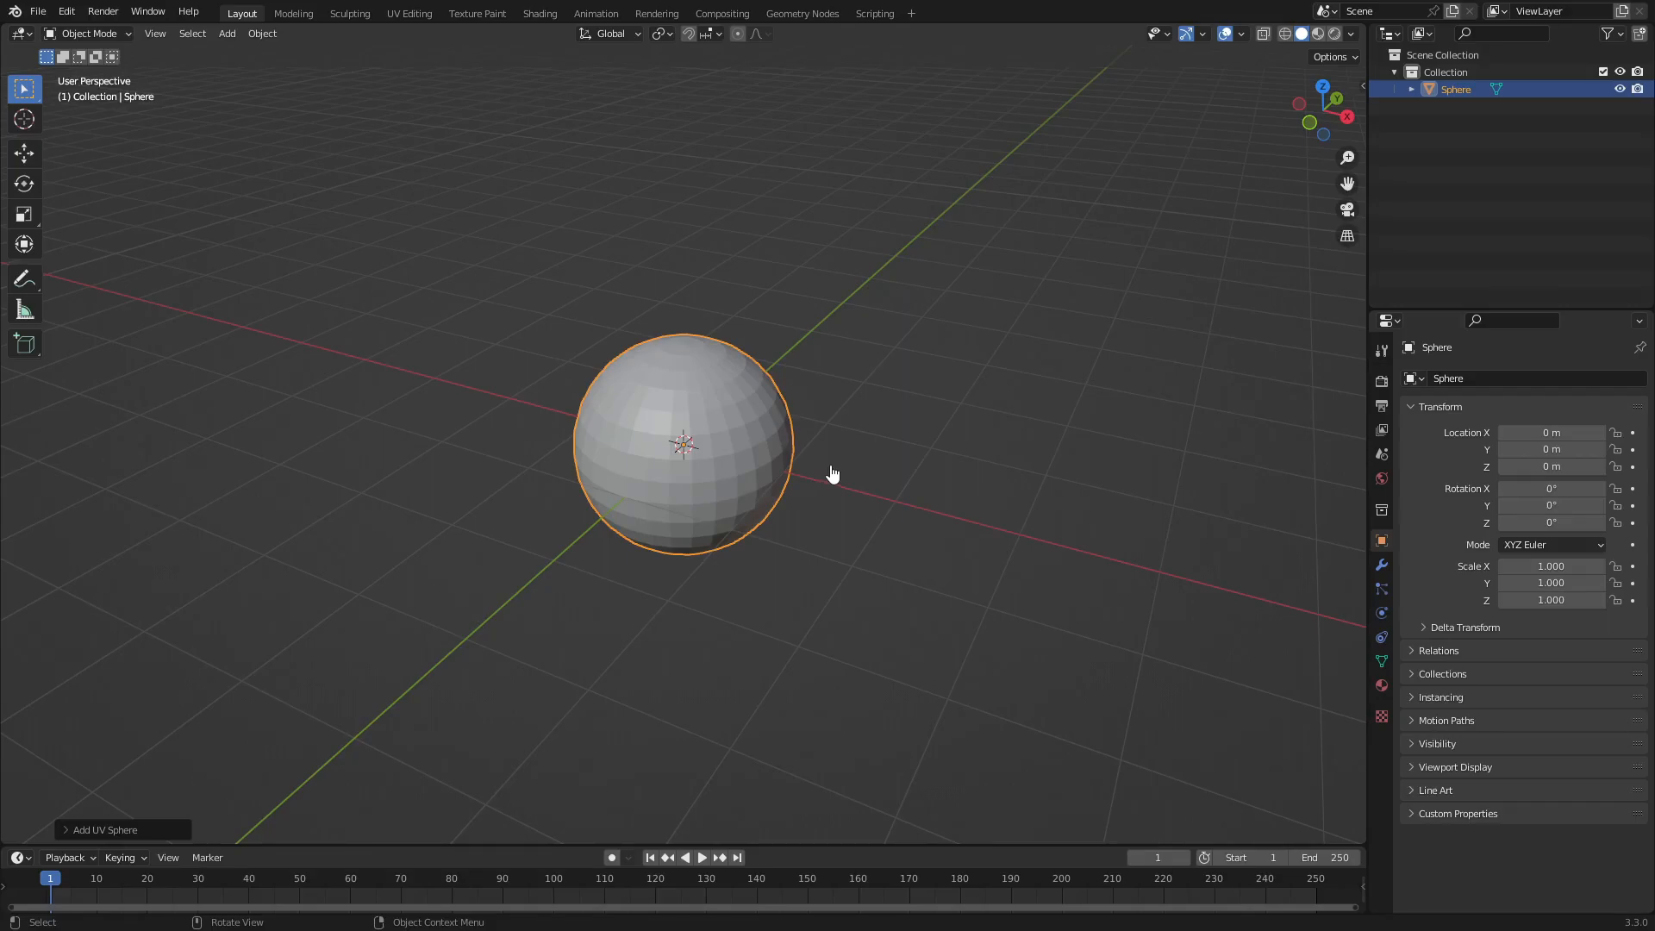
mouse_move(850, 437)
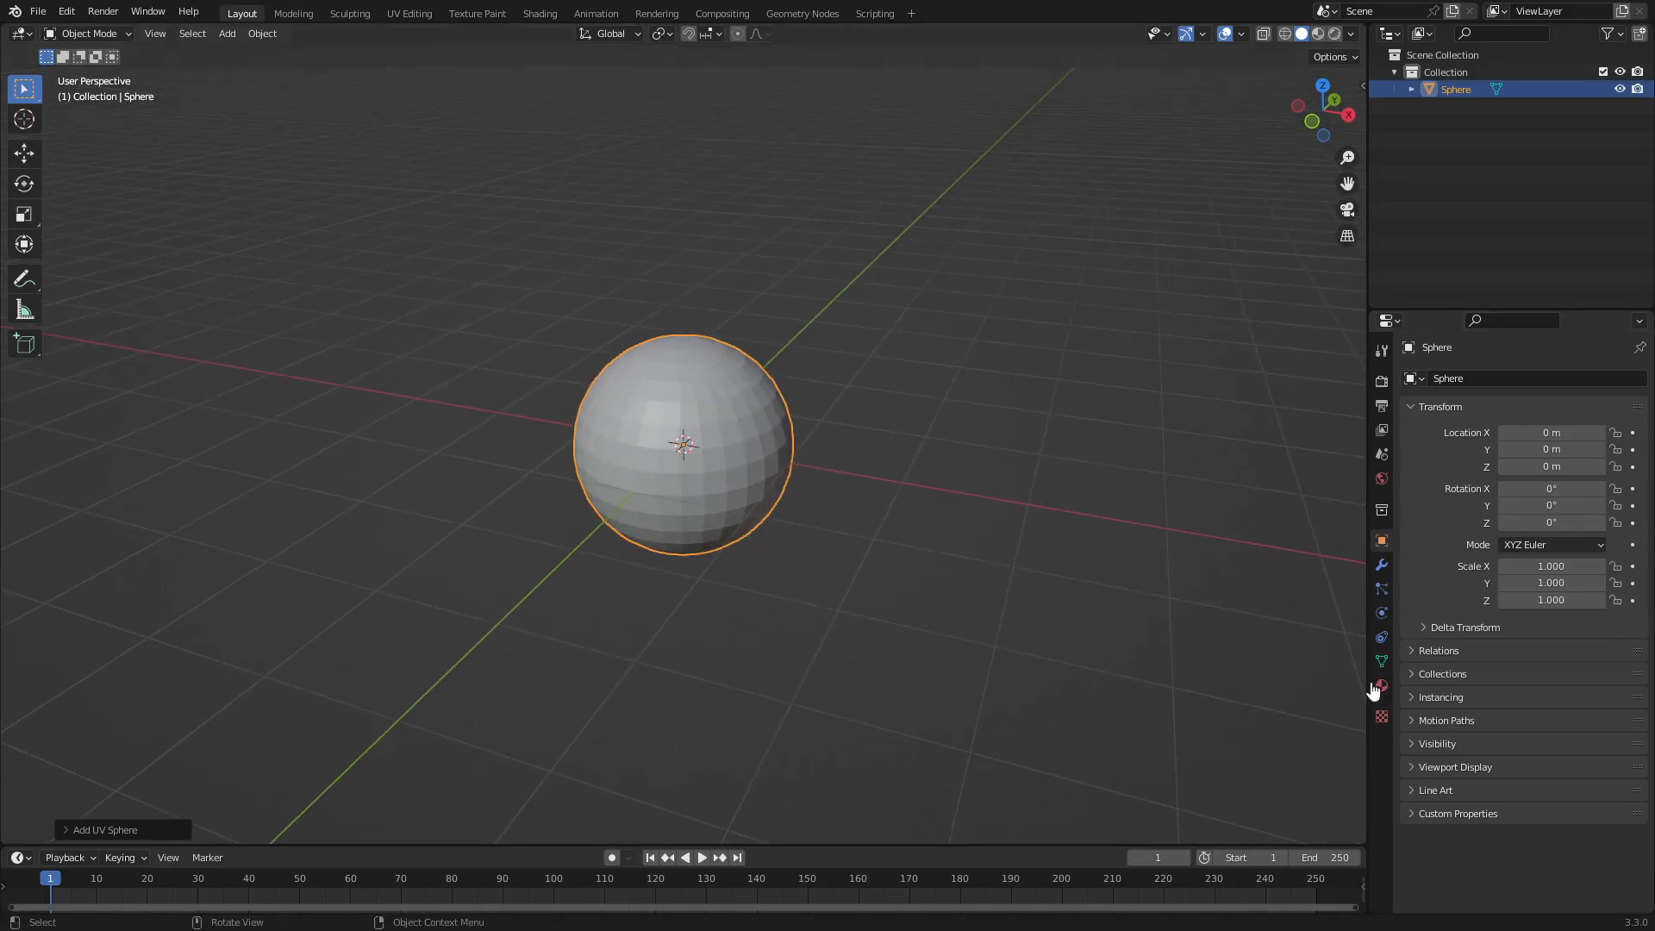
Give the sphere a new Principled BSDF material with Alpha set to 0 and preview it rendered.
click(1381, 686)
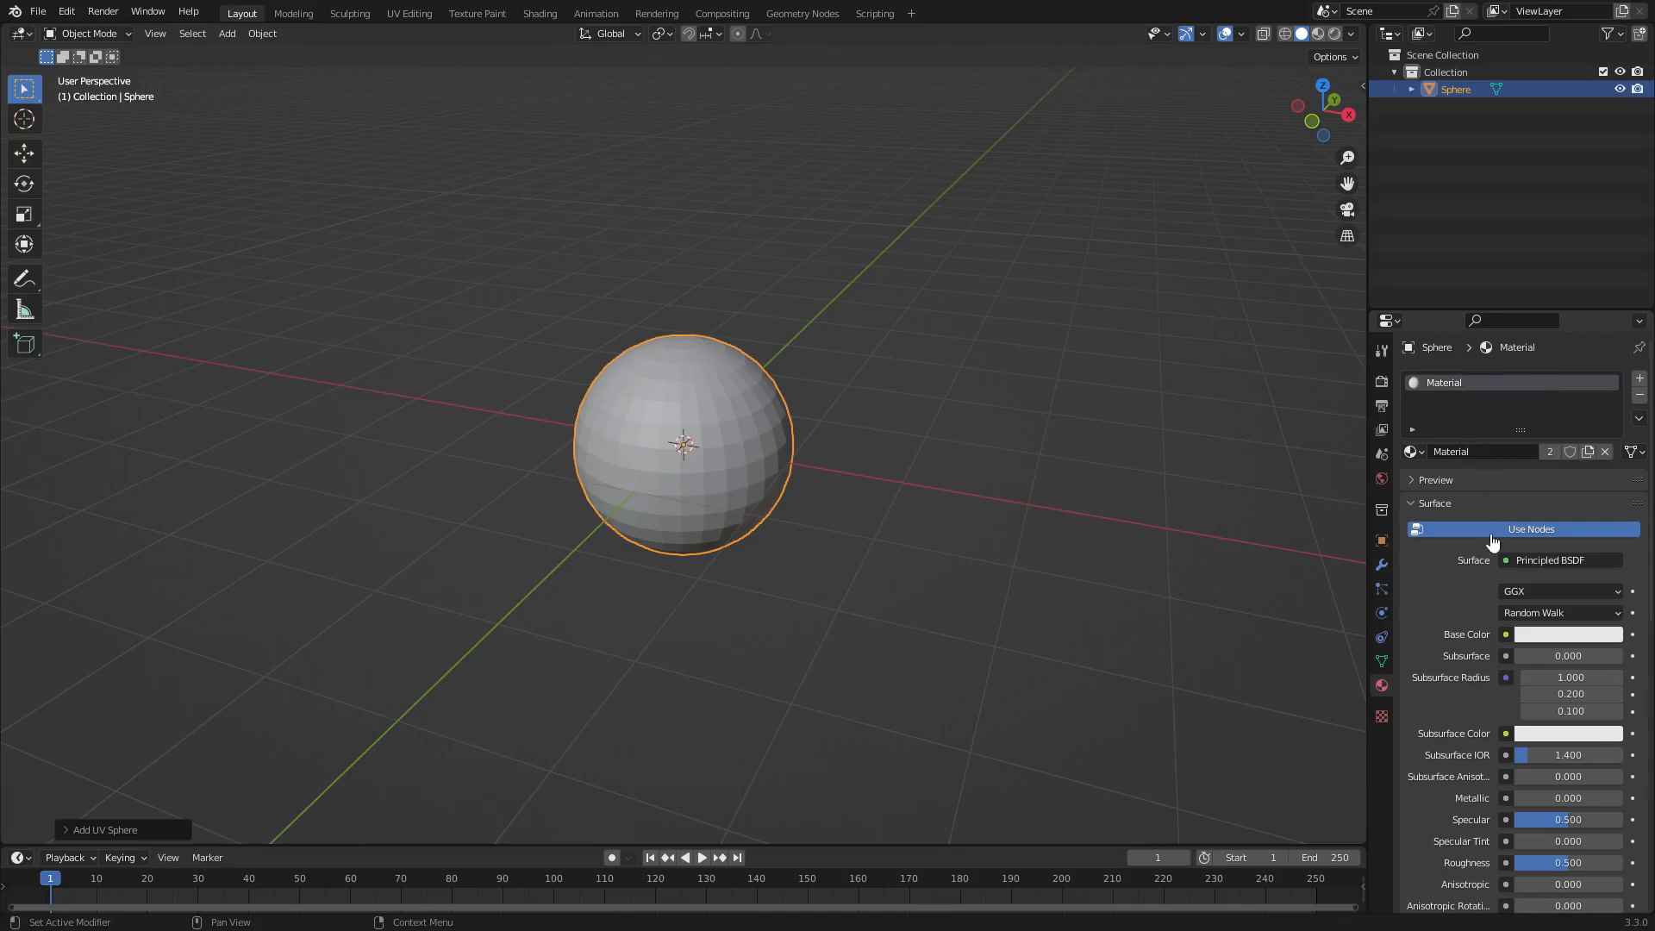
mouse_move(1511, 652)
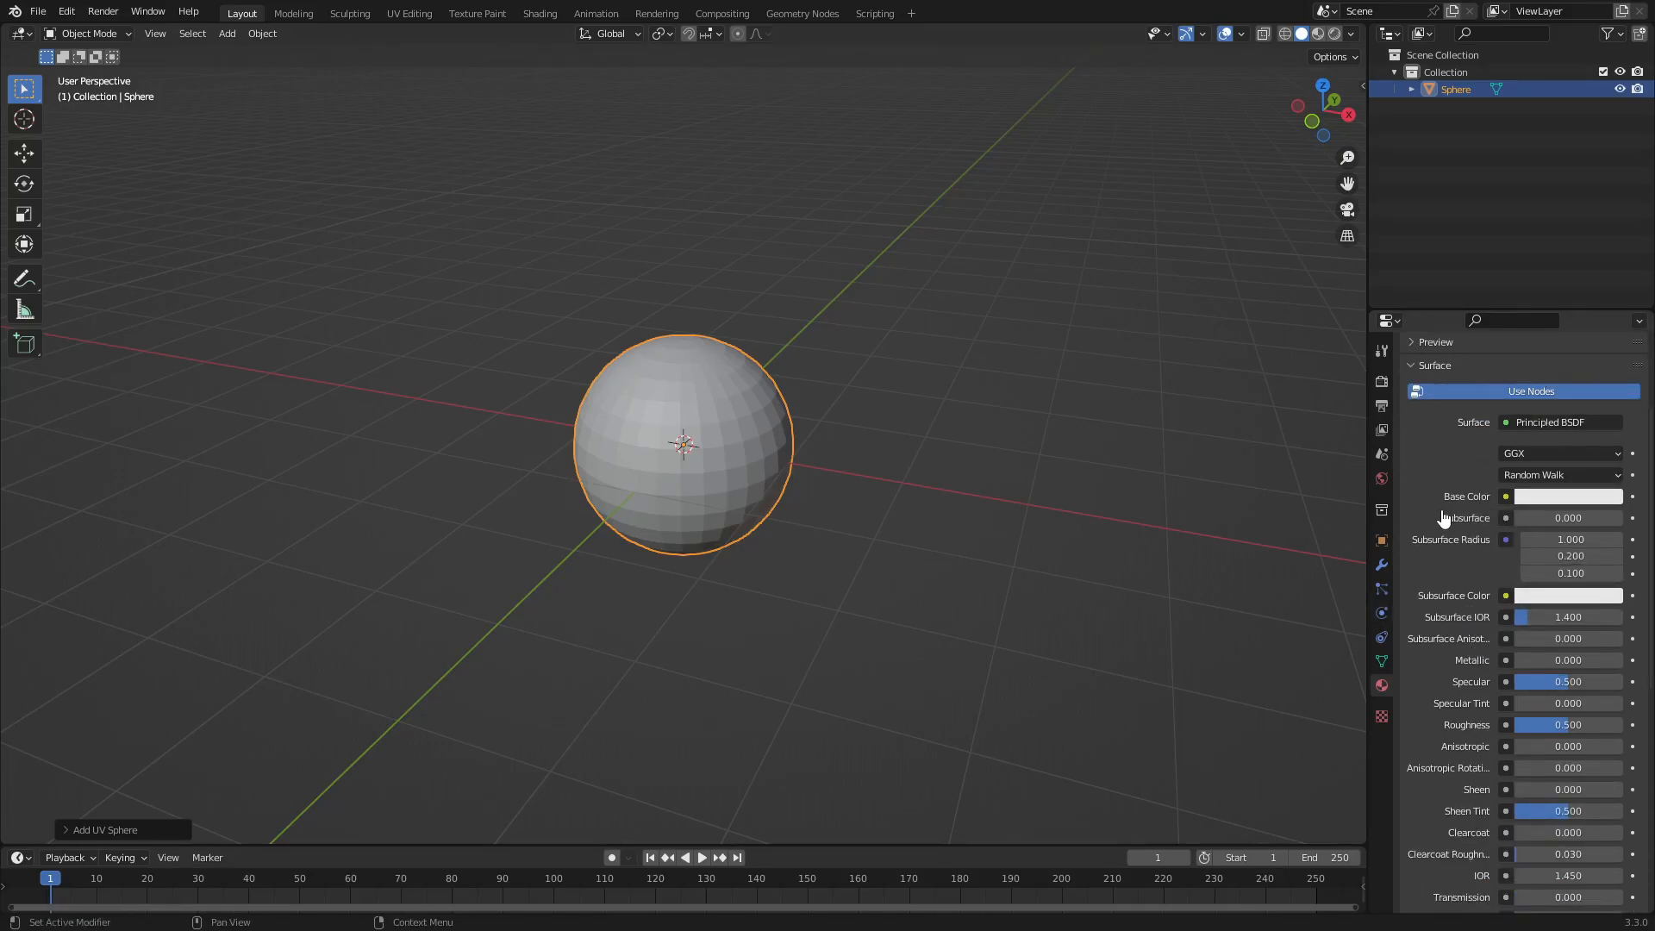
click(1562, 422)
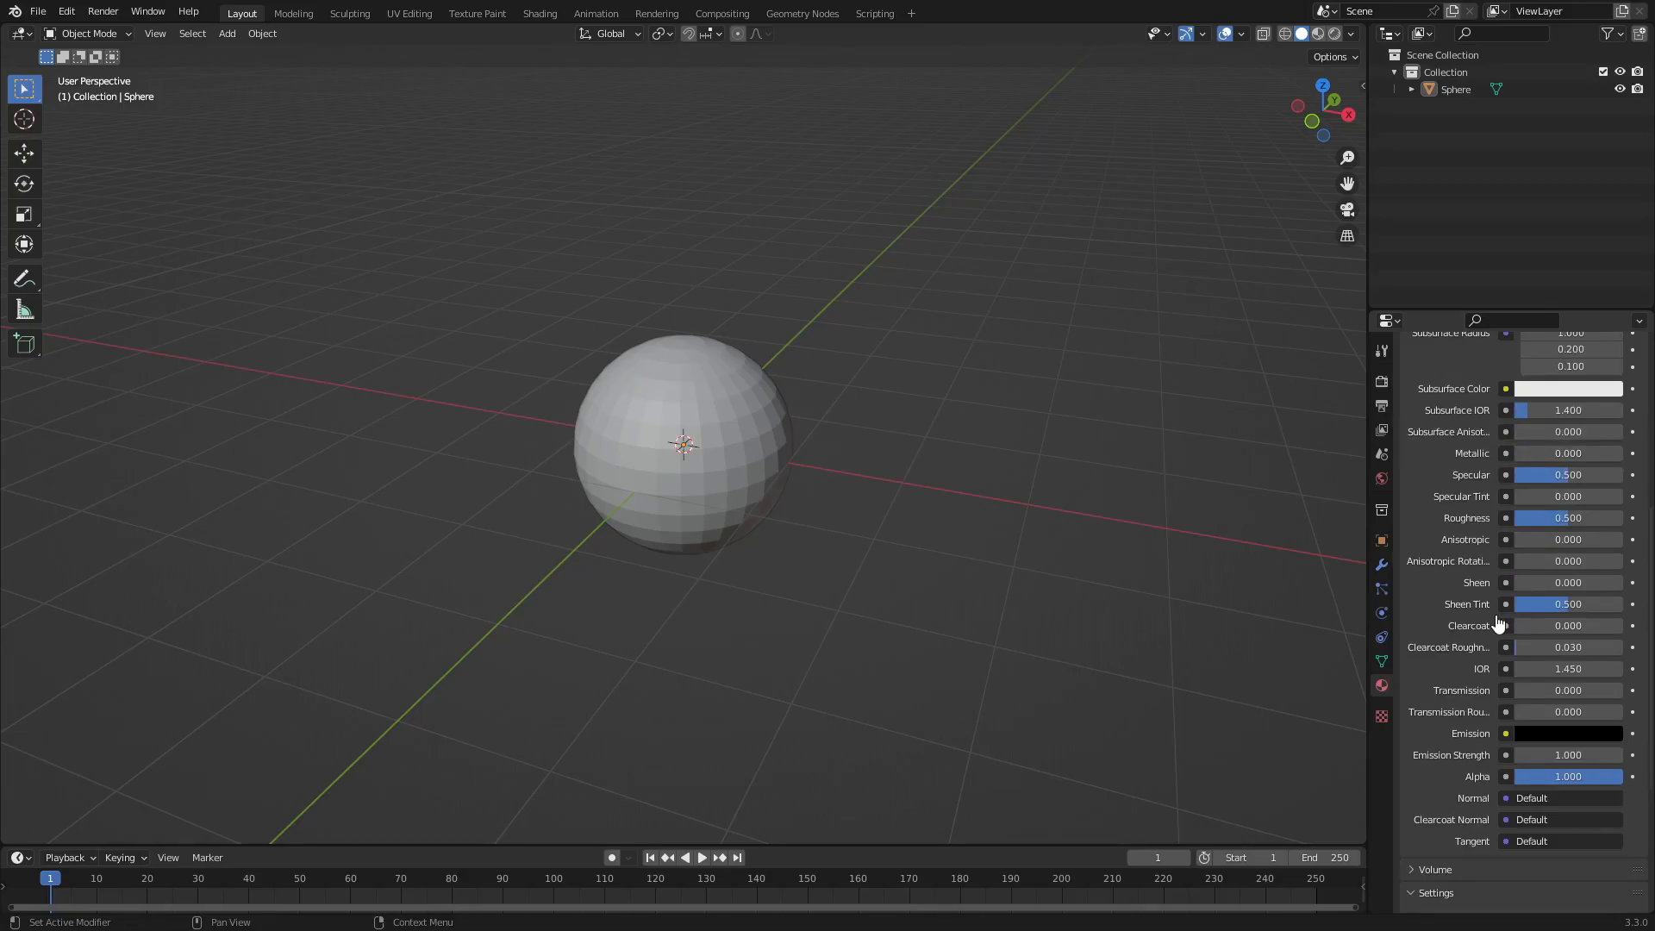
mouse_move(1422, 879)
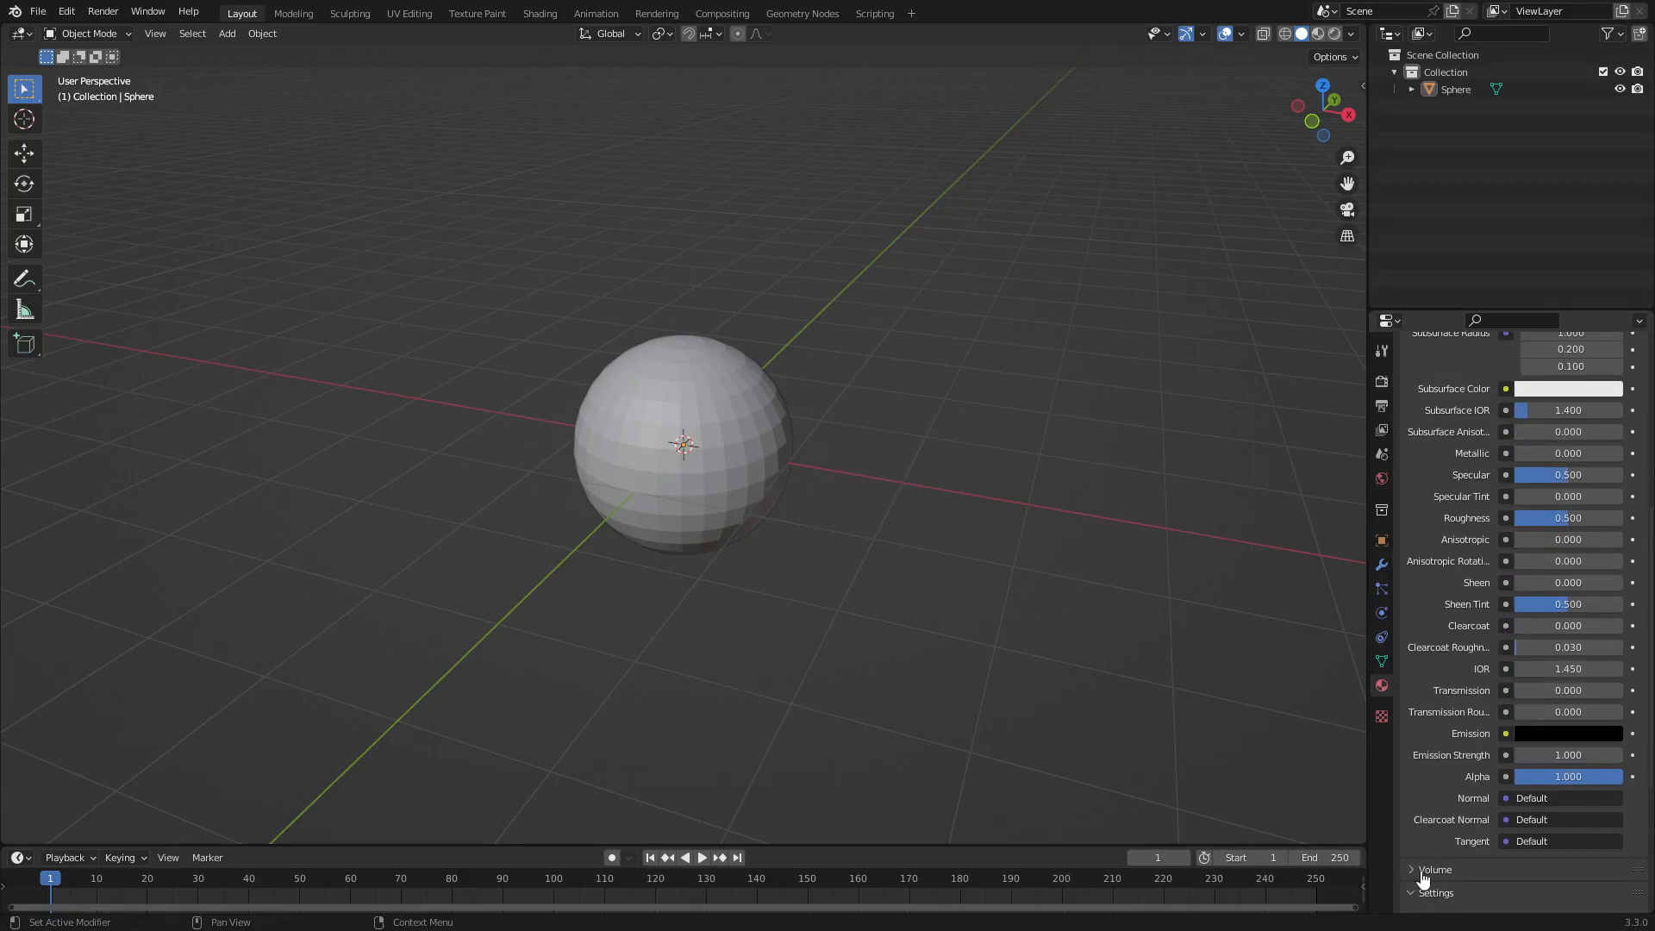
scroll(down, 3)
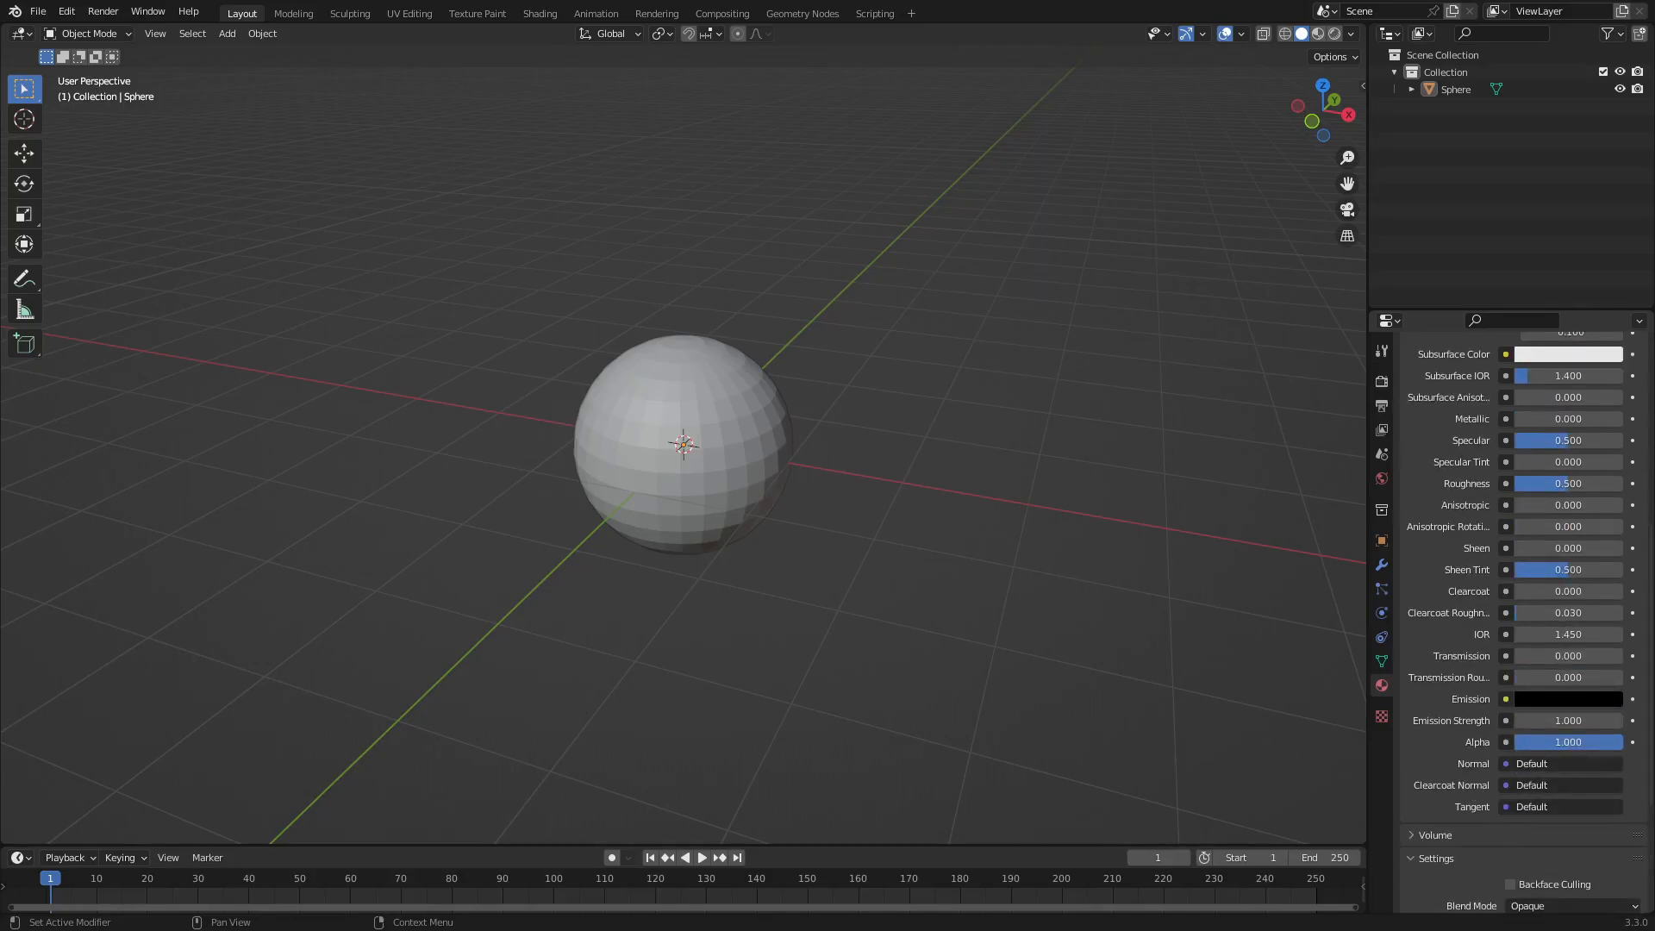
click(1566, 741)
text(0.000)
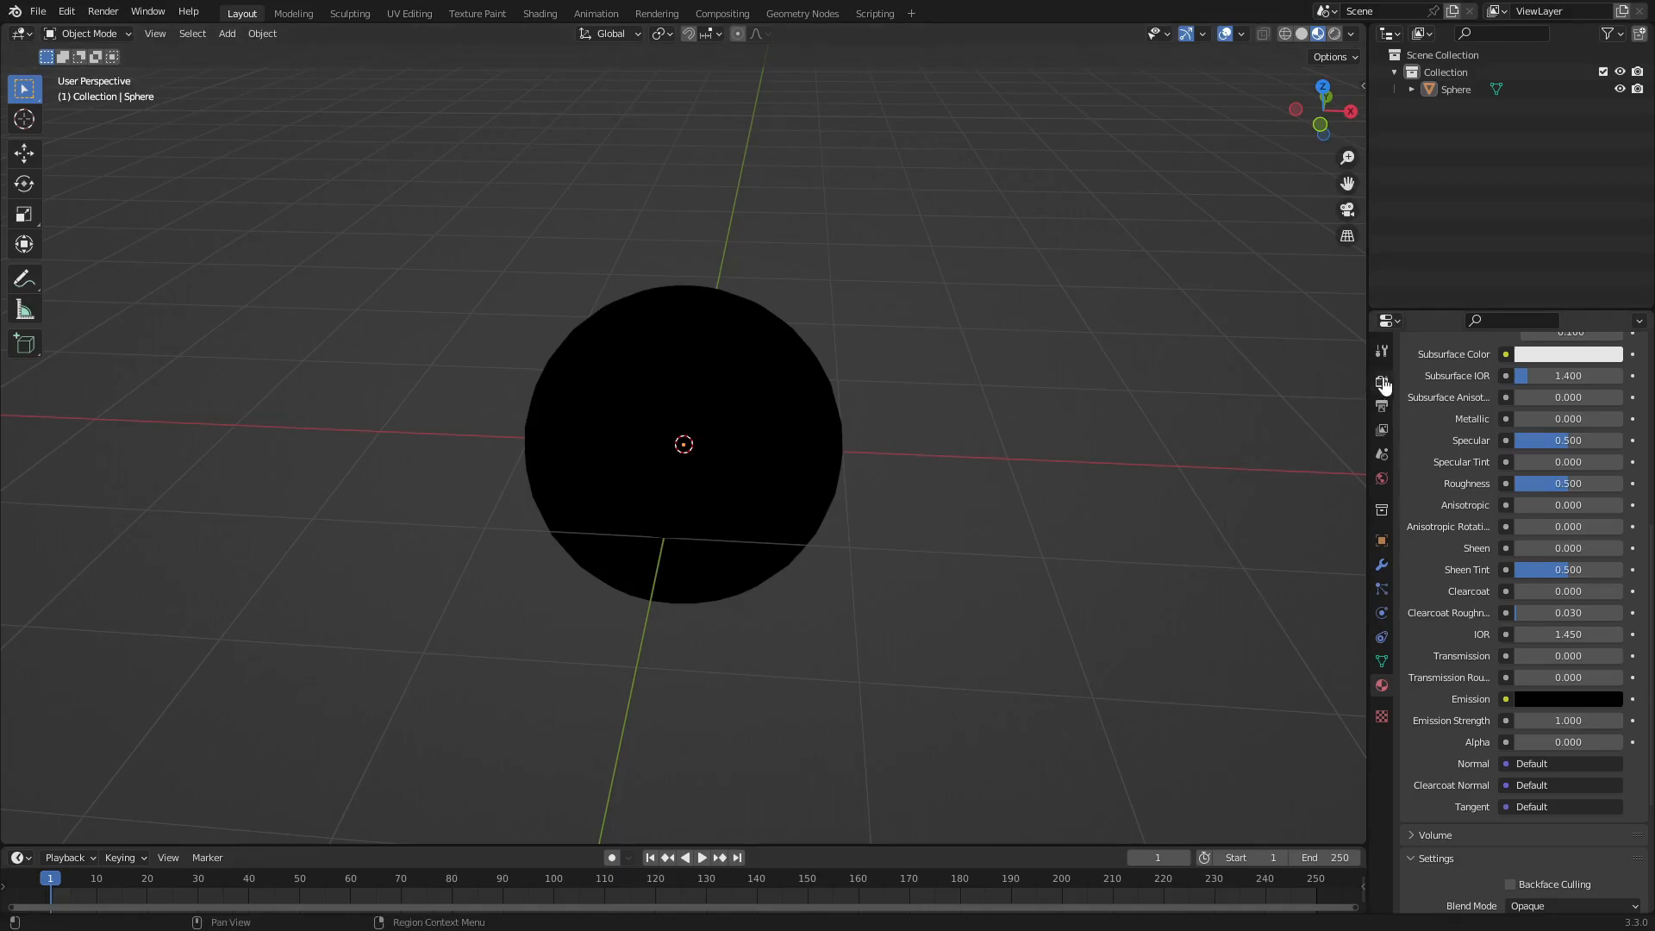
Enable Film > Transparent in Render Properties so the sphere sits over a checkerboard.
click(1380, 381)
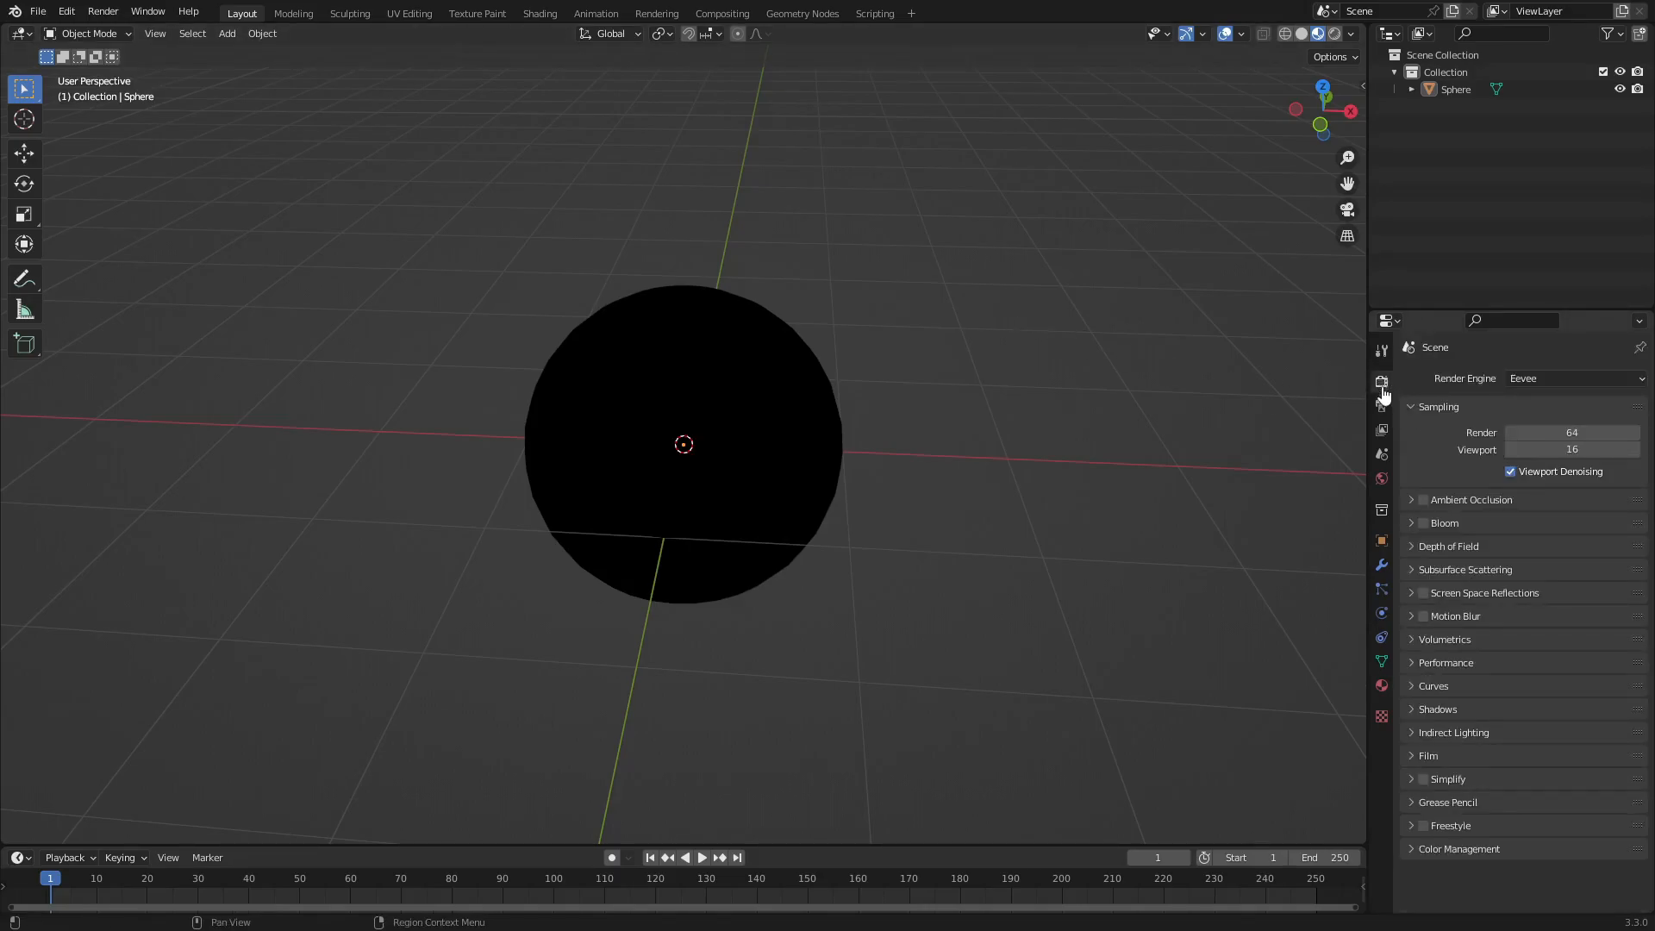
click(1428, 755)
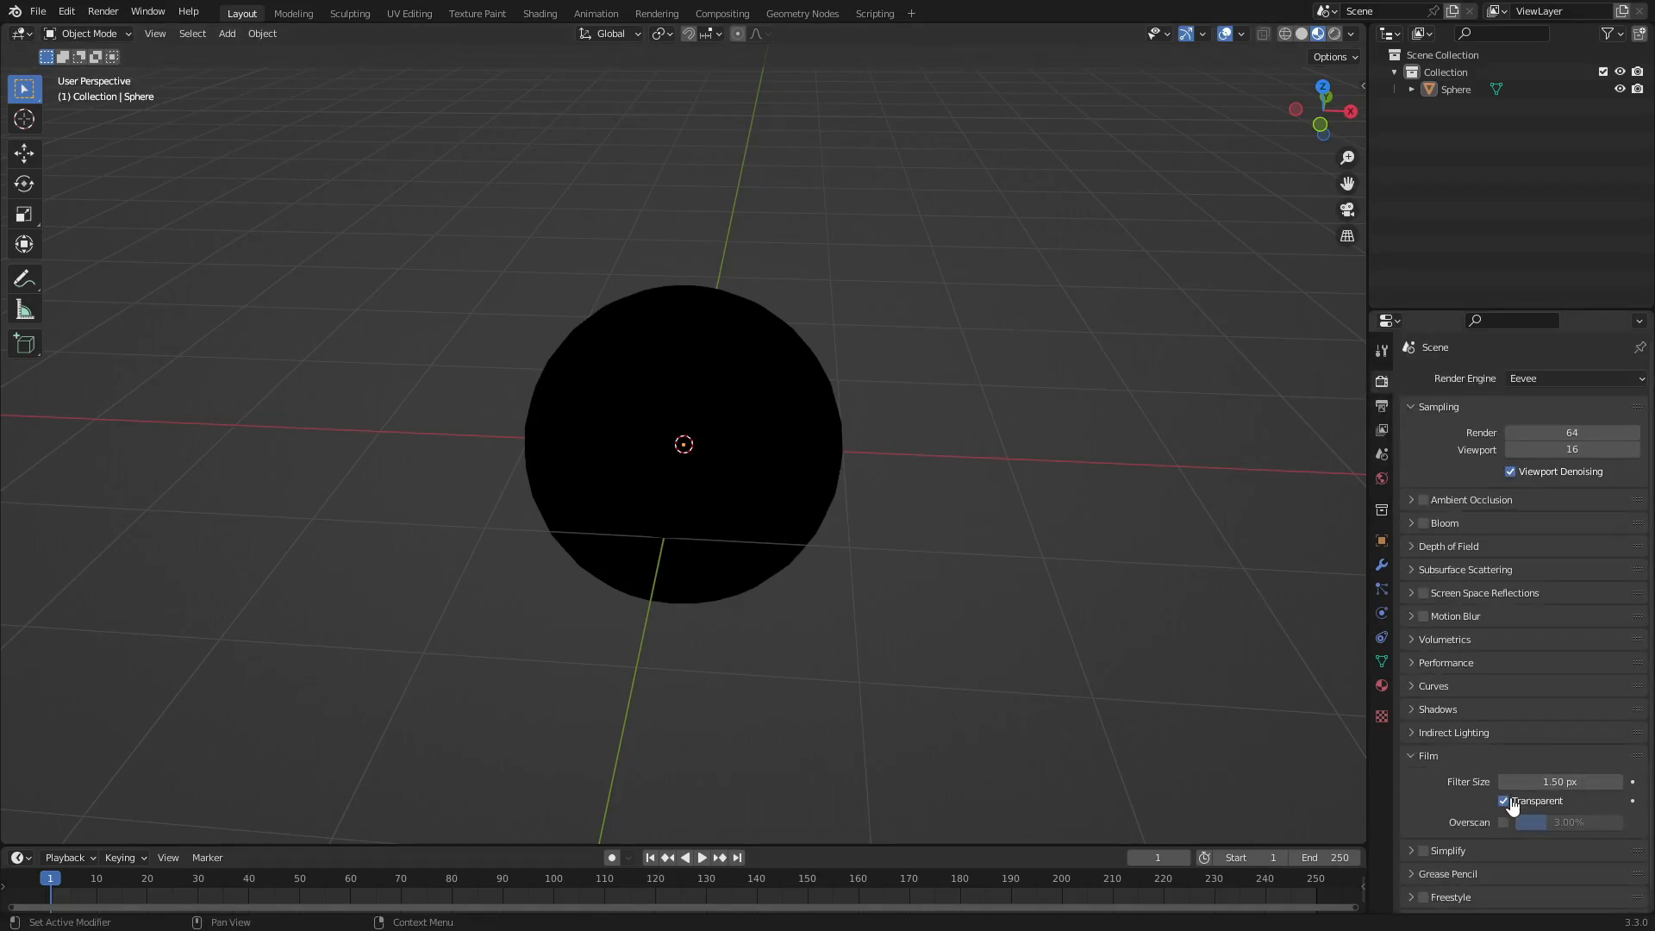
click(1333, 33)
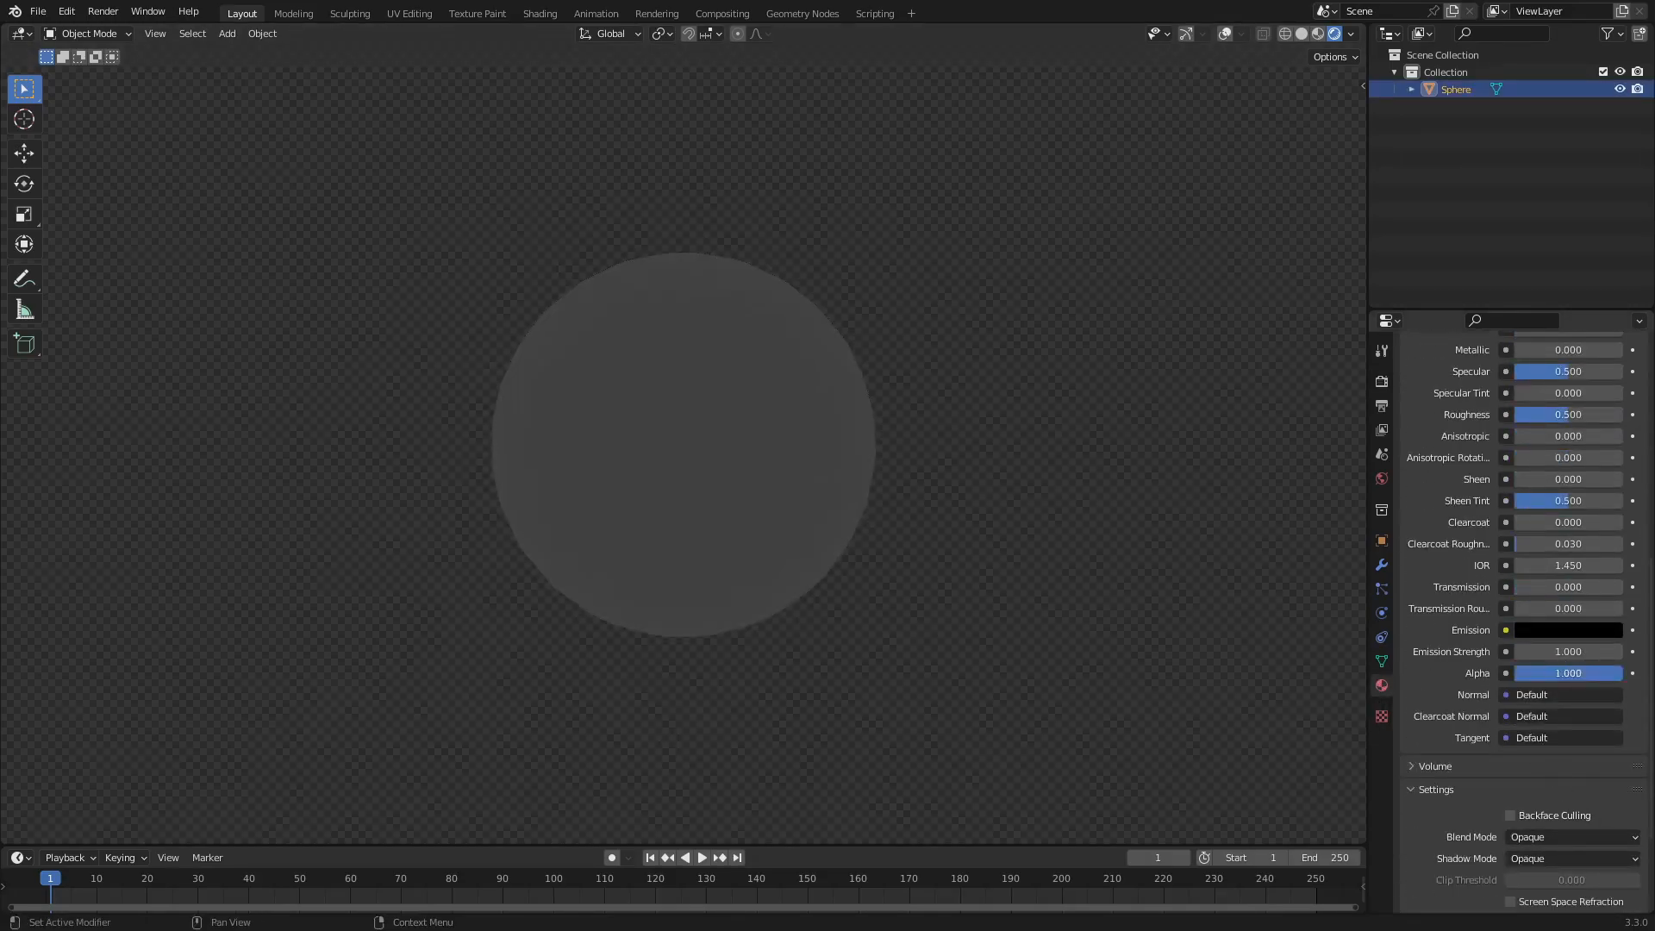
Restore Alpha to 1 and change the material's Blend Mode from Opaque to Alpha Blend.
drag(1567, 672, 1510, 672)
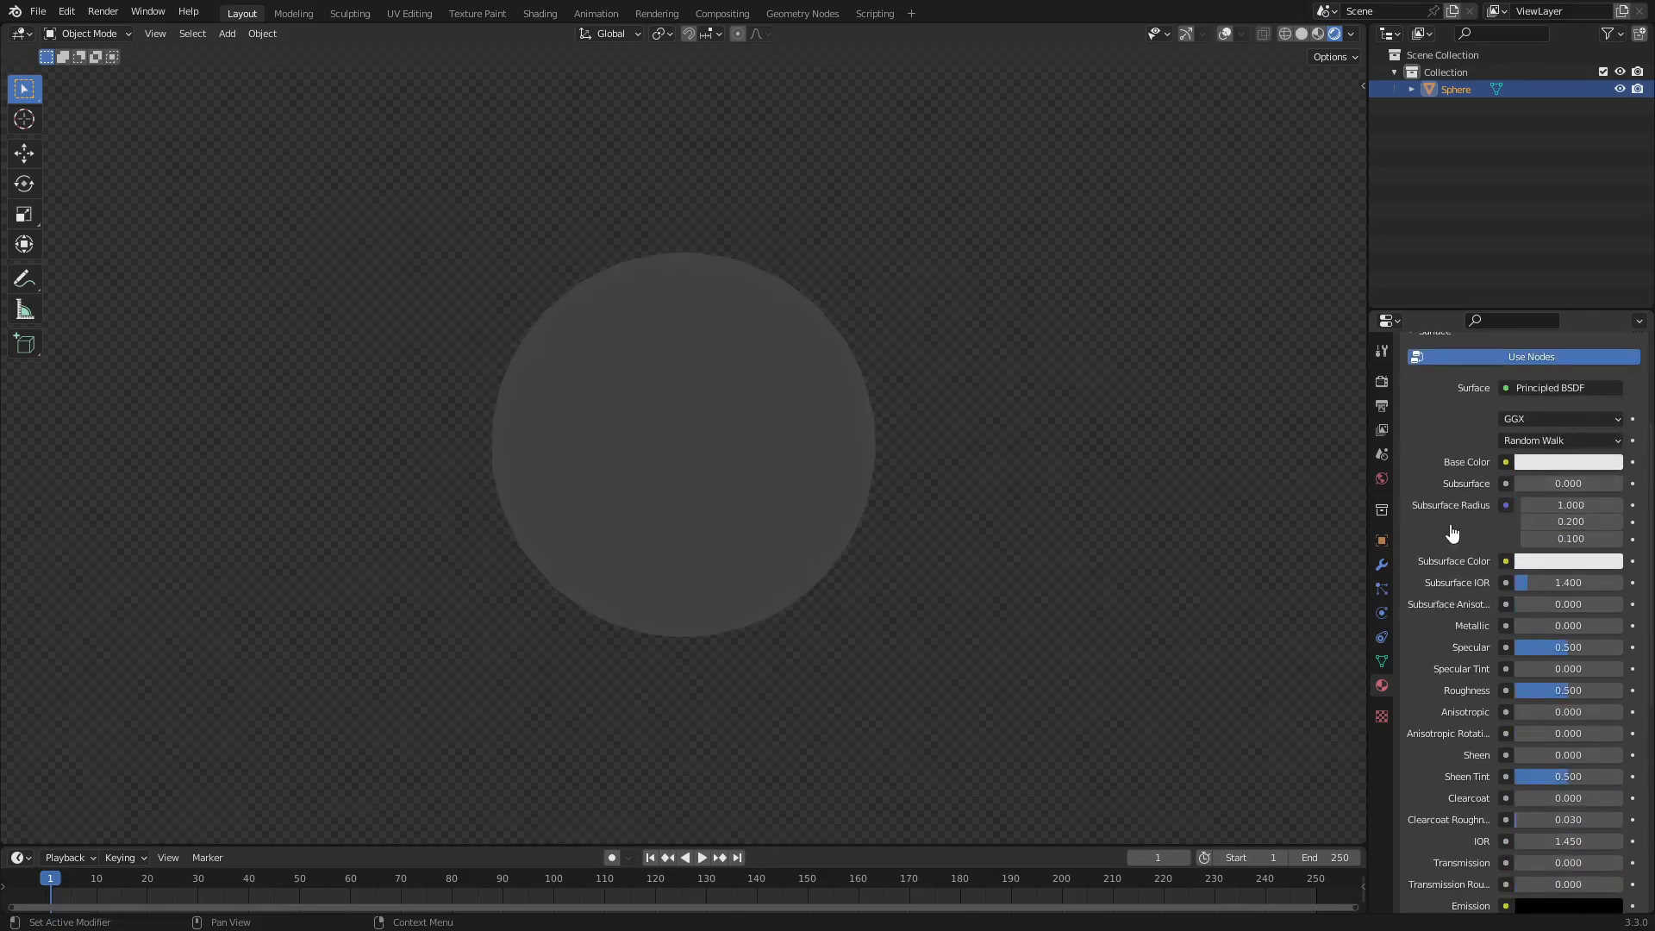
scroll(down, 3)
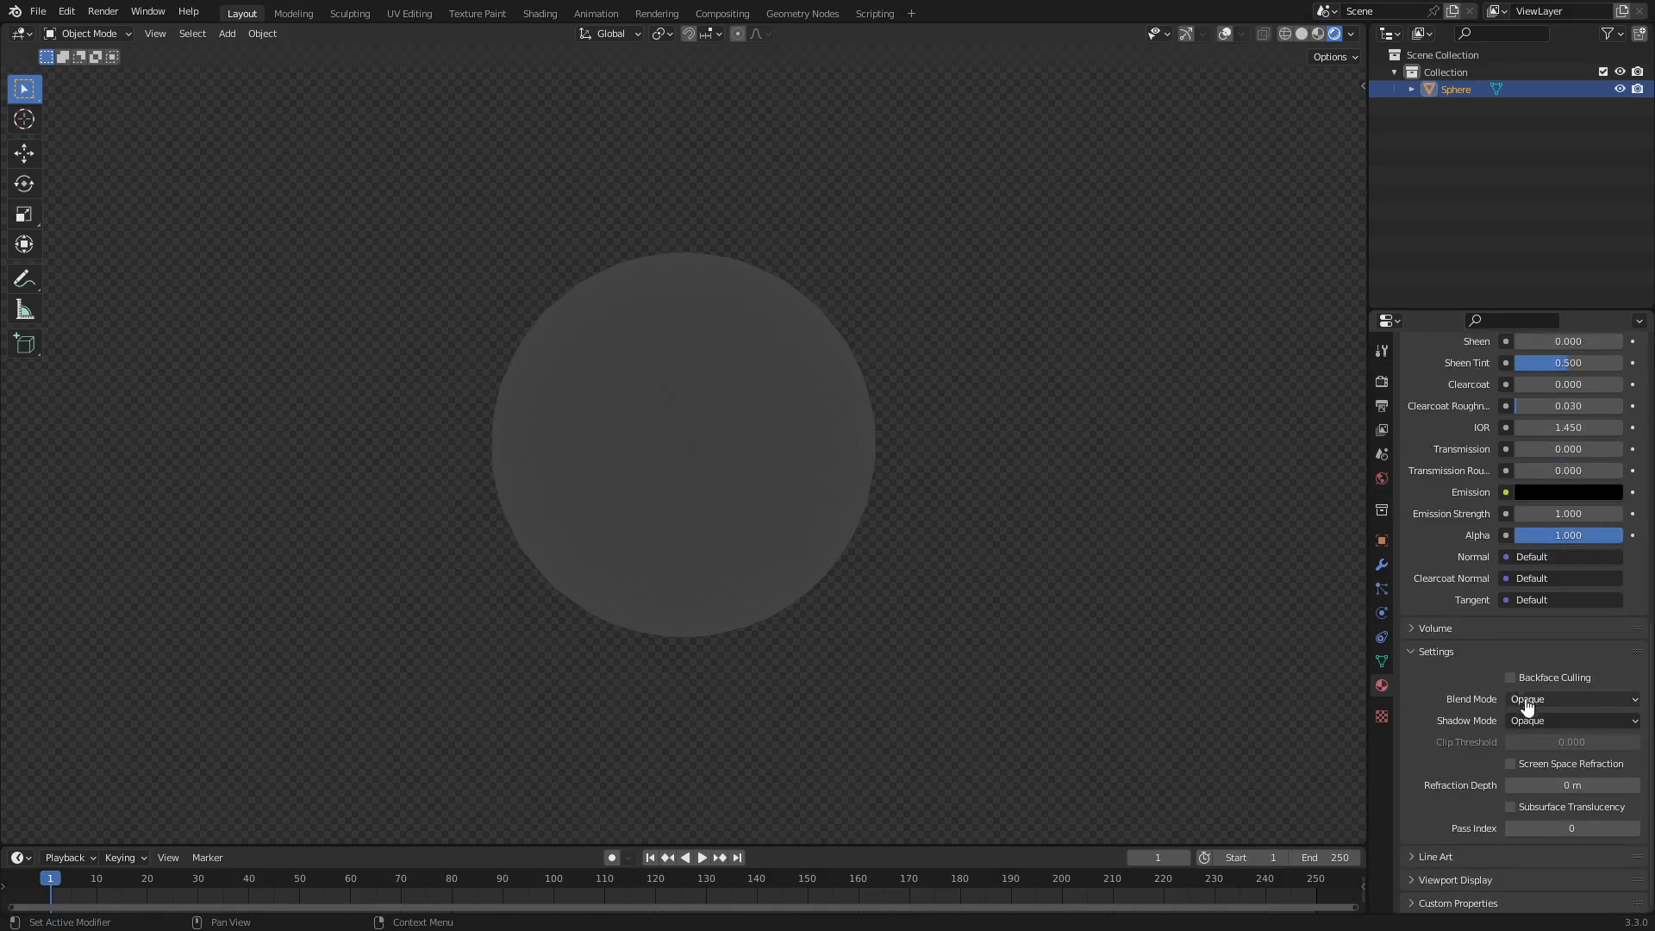
mouse_move(1593, 707)
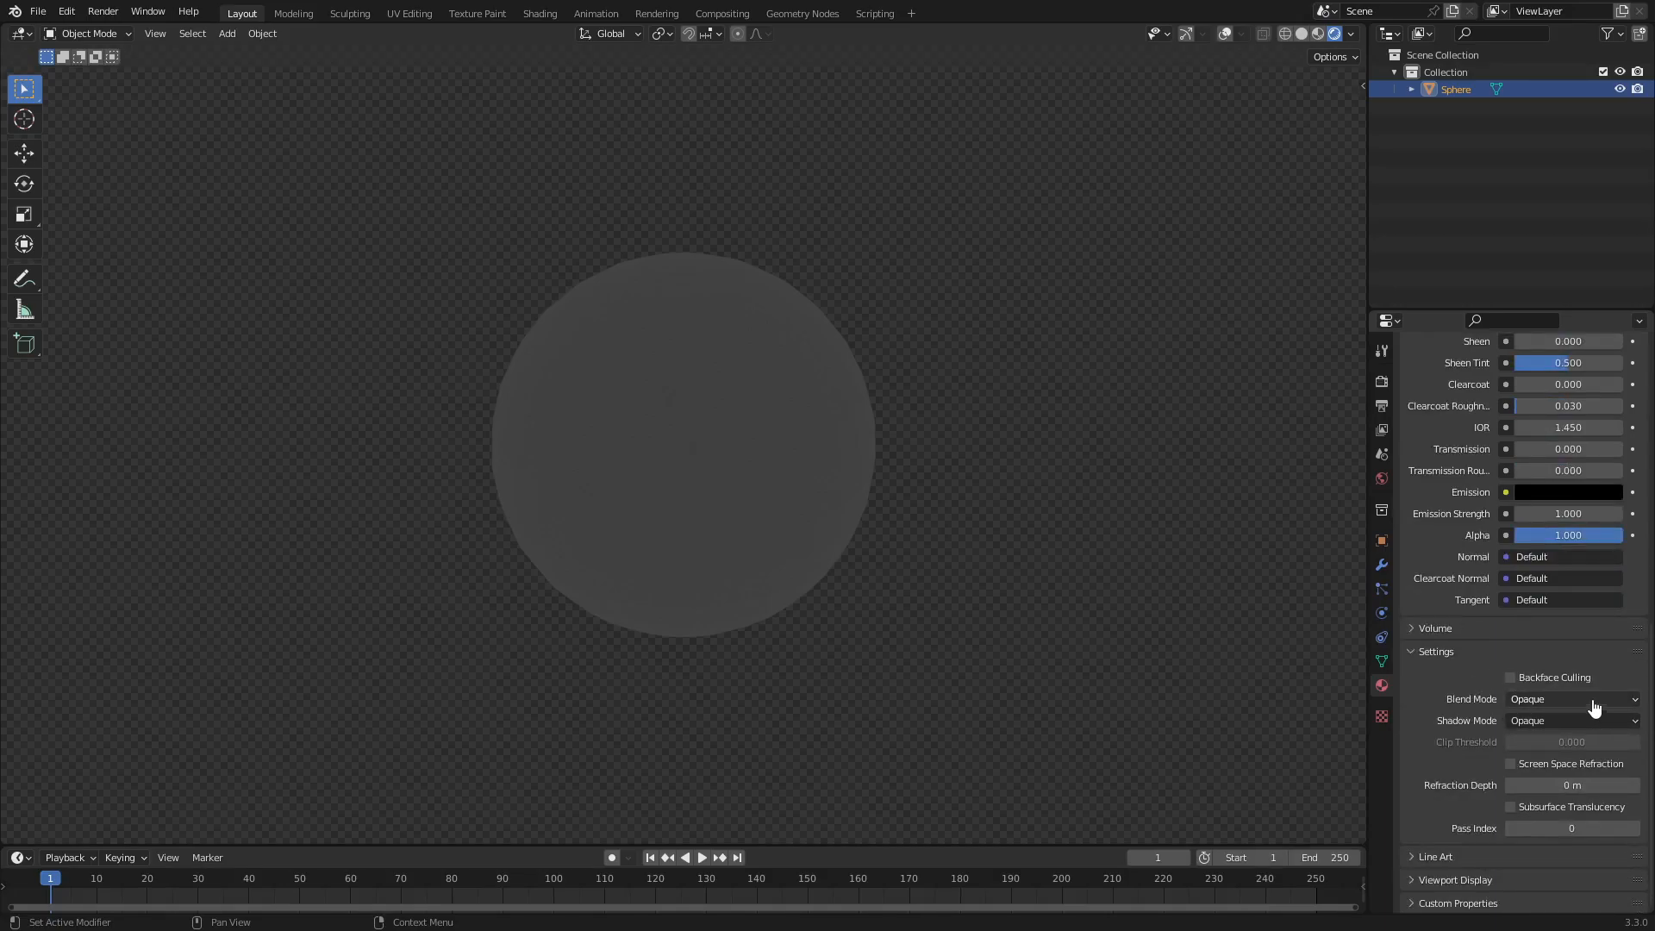
click(1572, 698)
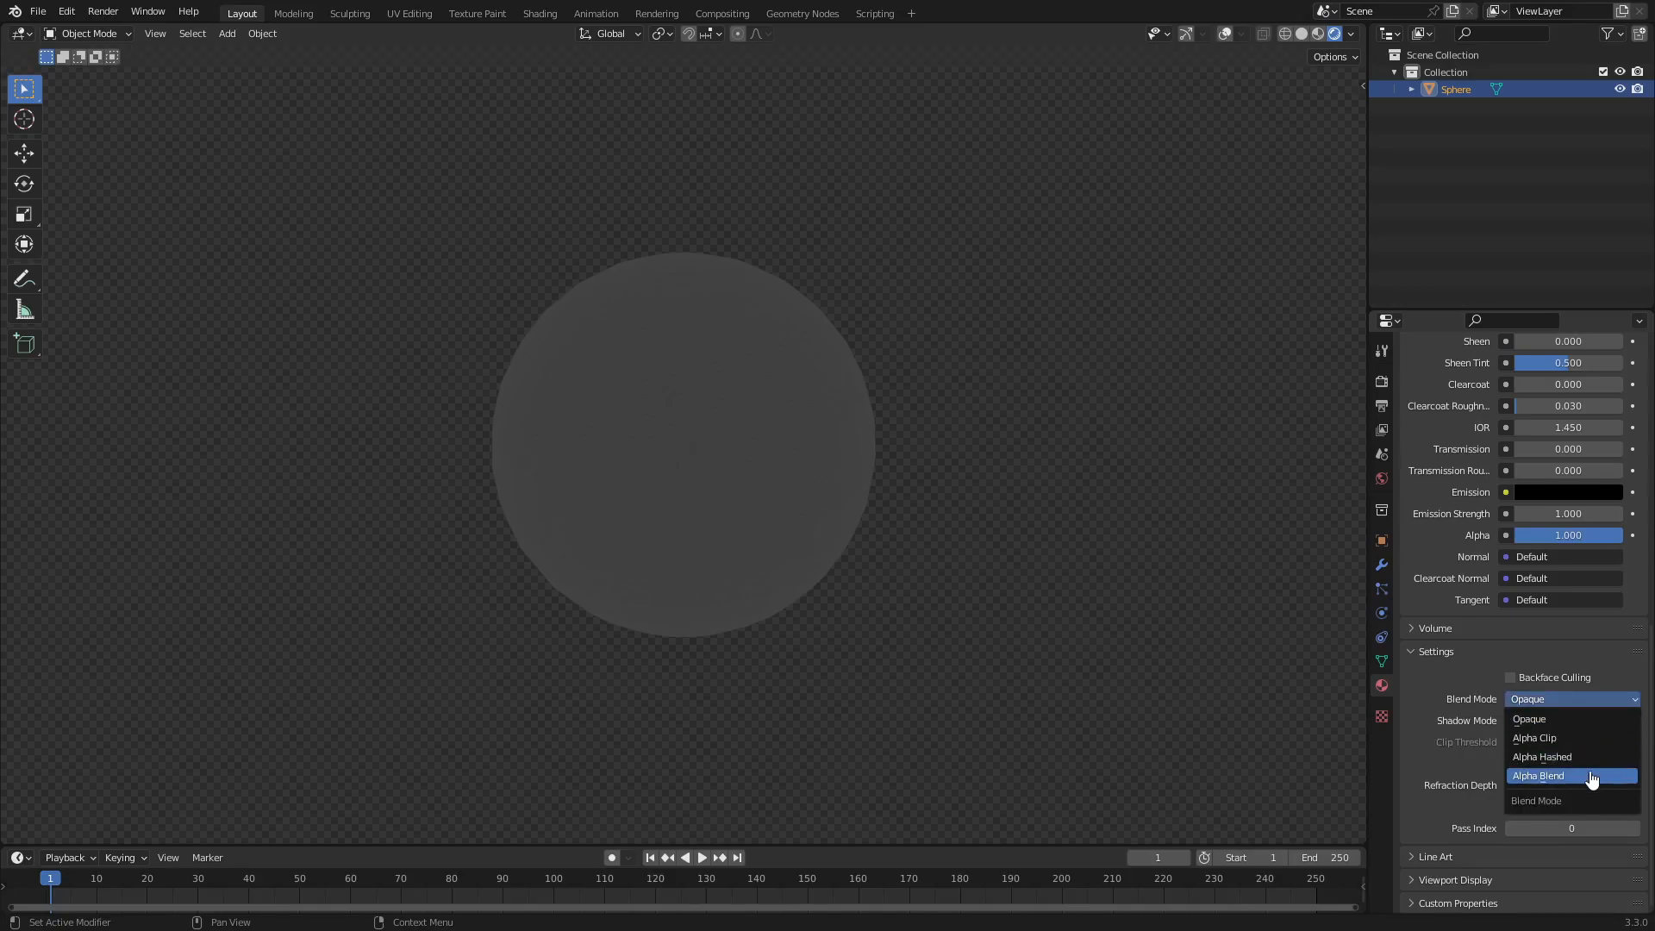
click(1537, 776)
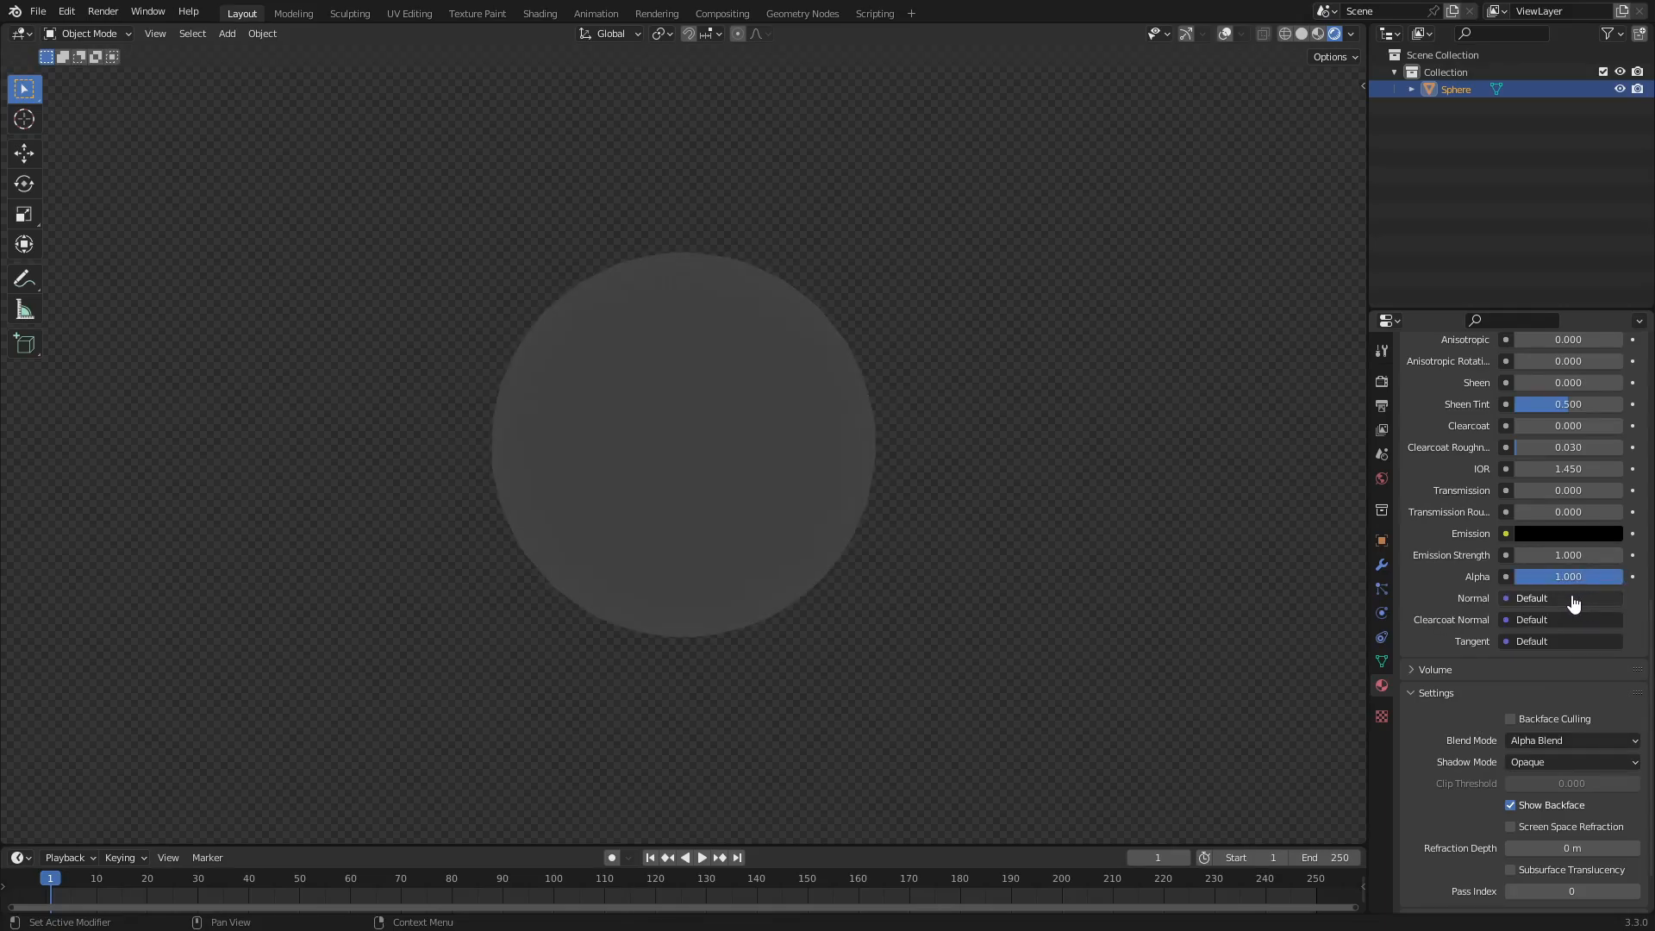
mouse_move(1551, 586)
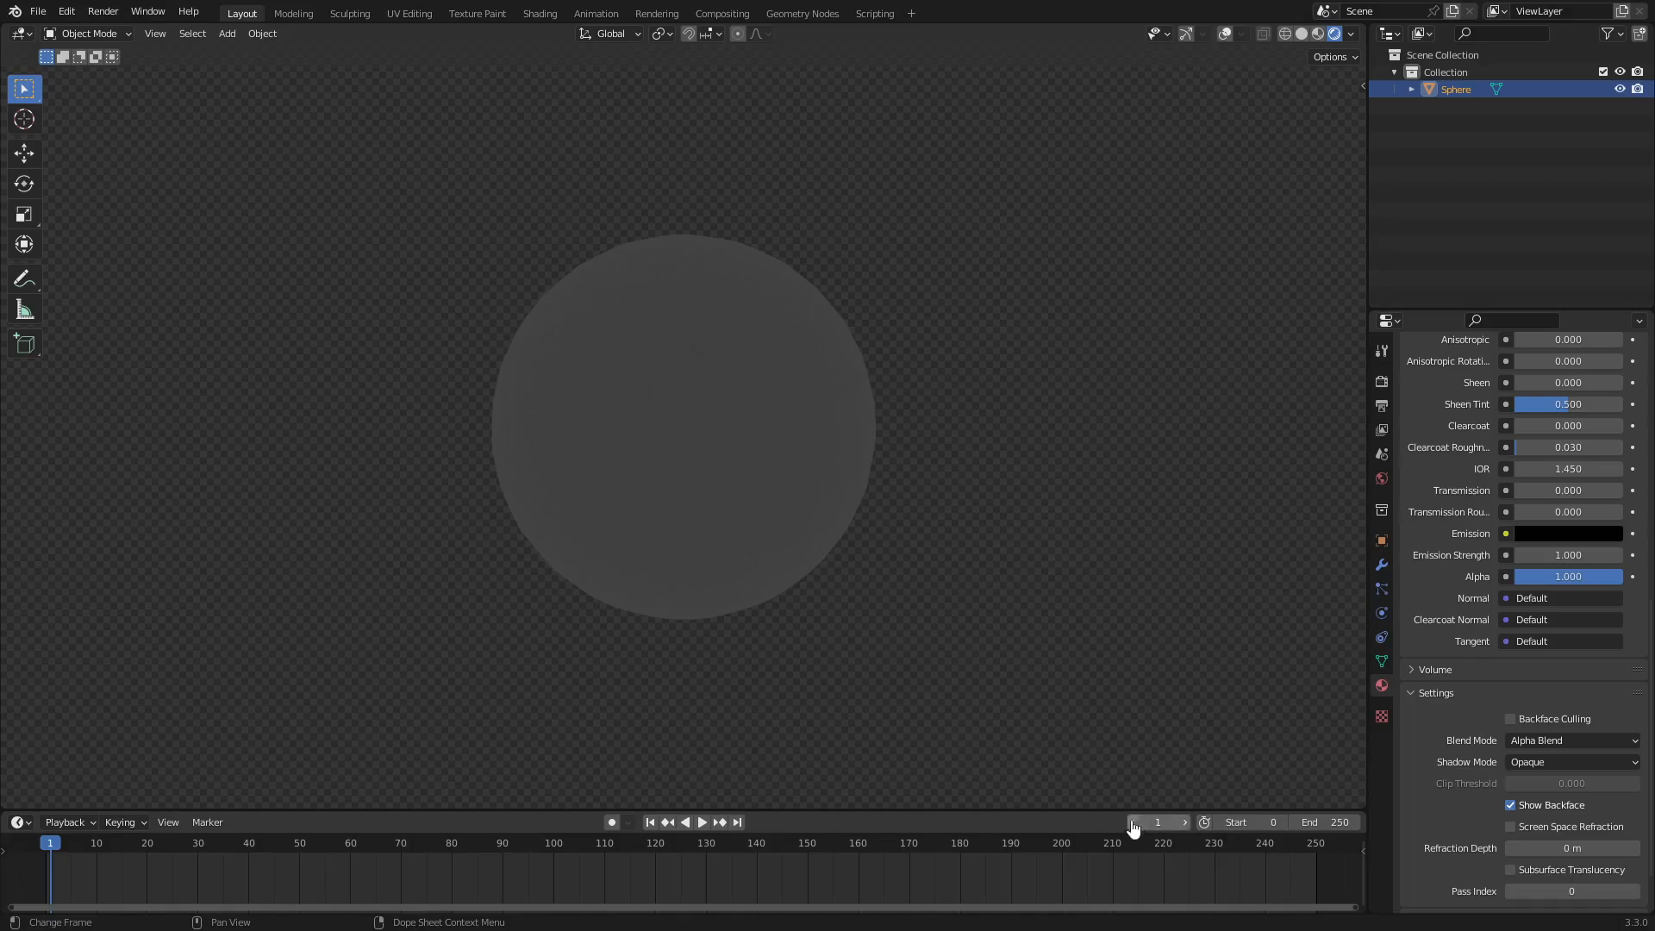
Keyframe Alpha 1 at frame 0 and lowered Alpha at frame 50, then play the fade-out.
click(1130, 822)
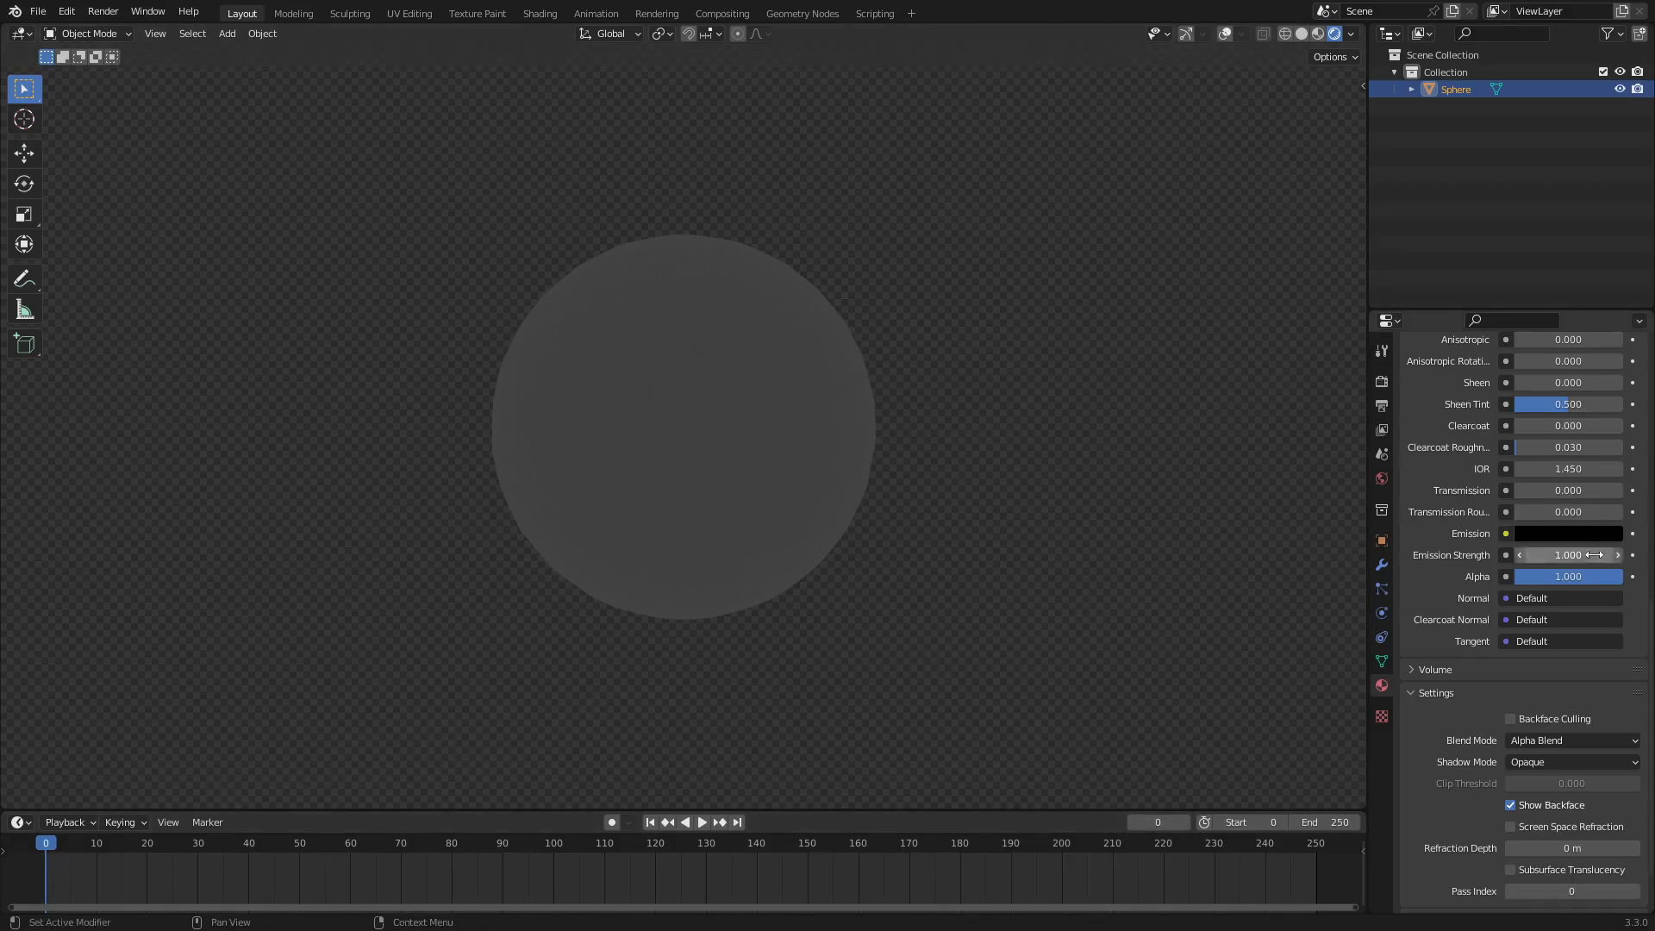
double_click(1569, 575)
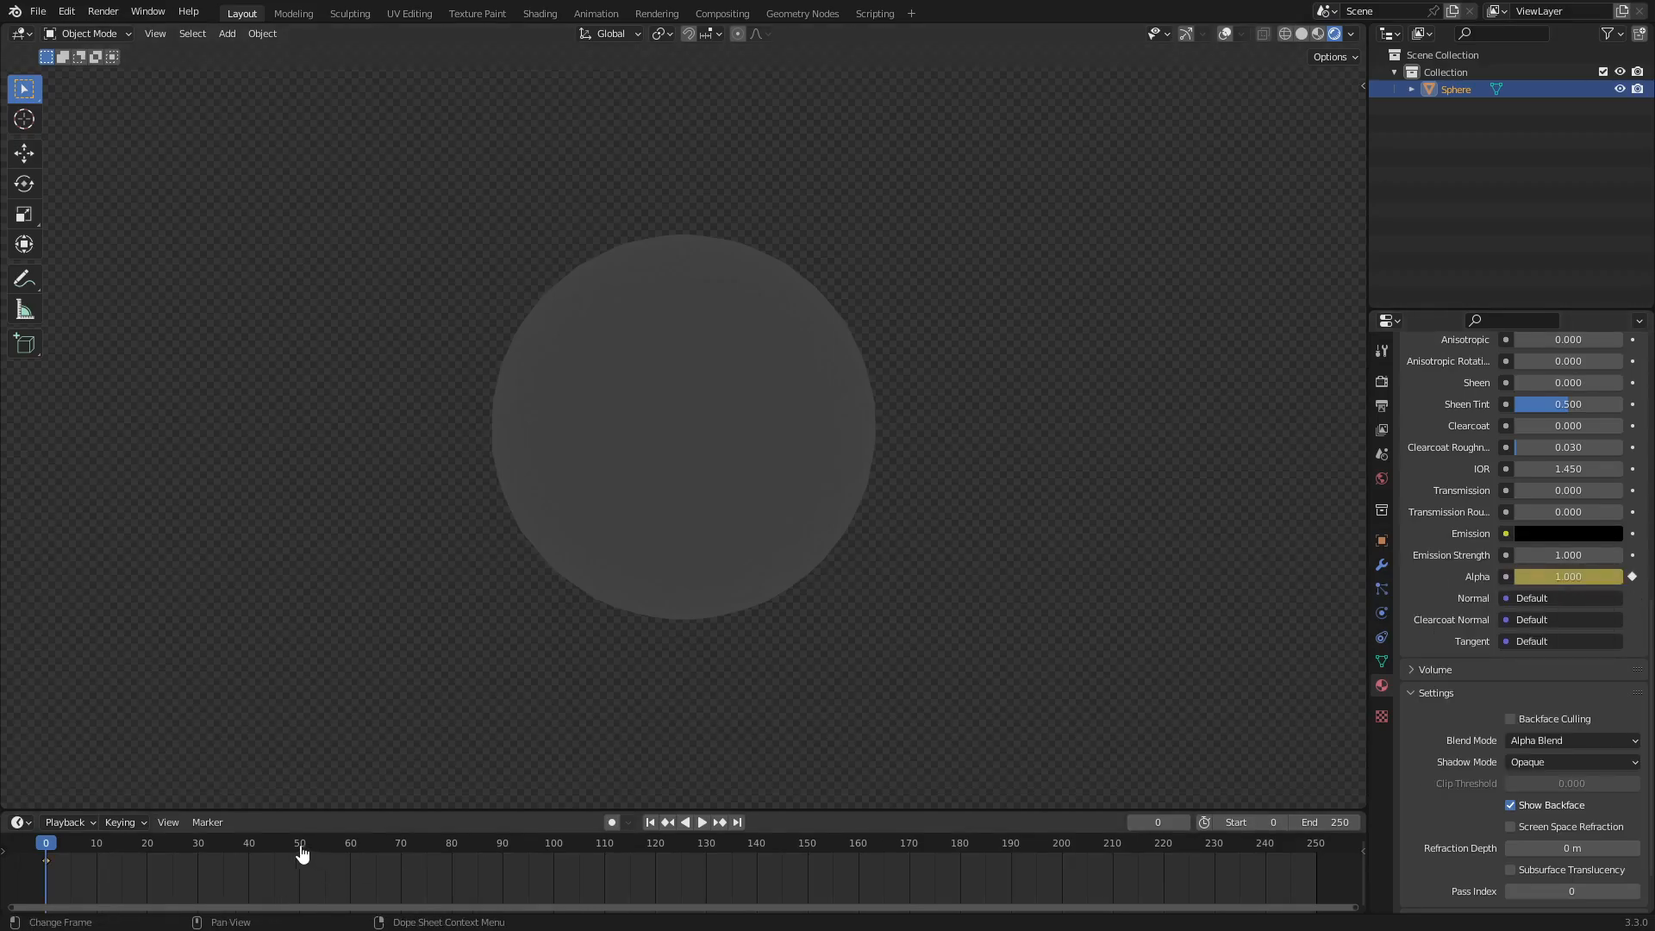
click(300, 843)
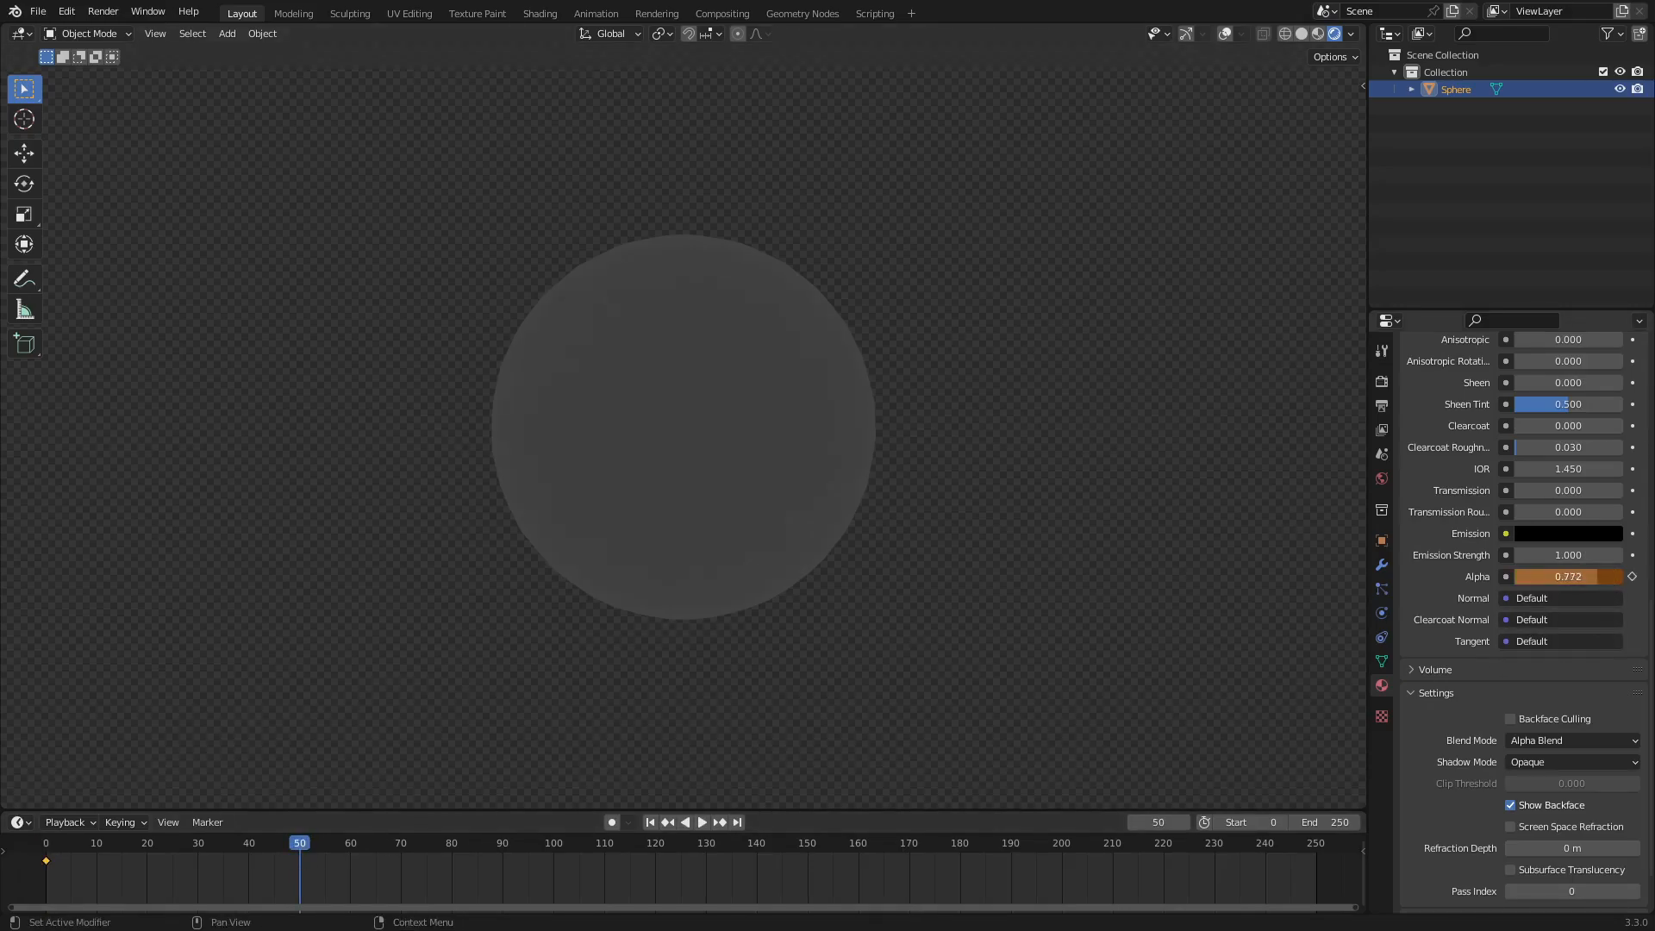
drag(1582, 575, 1520, 576)
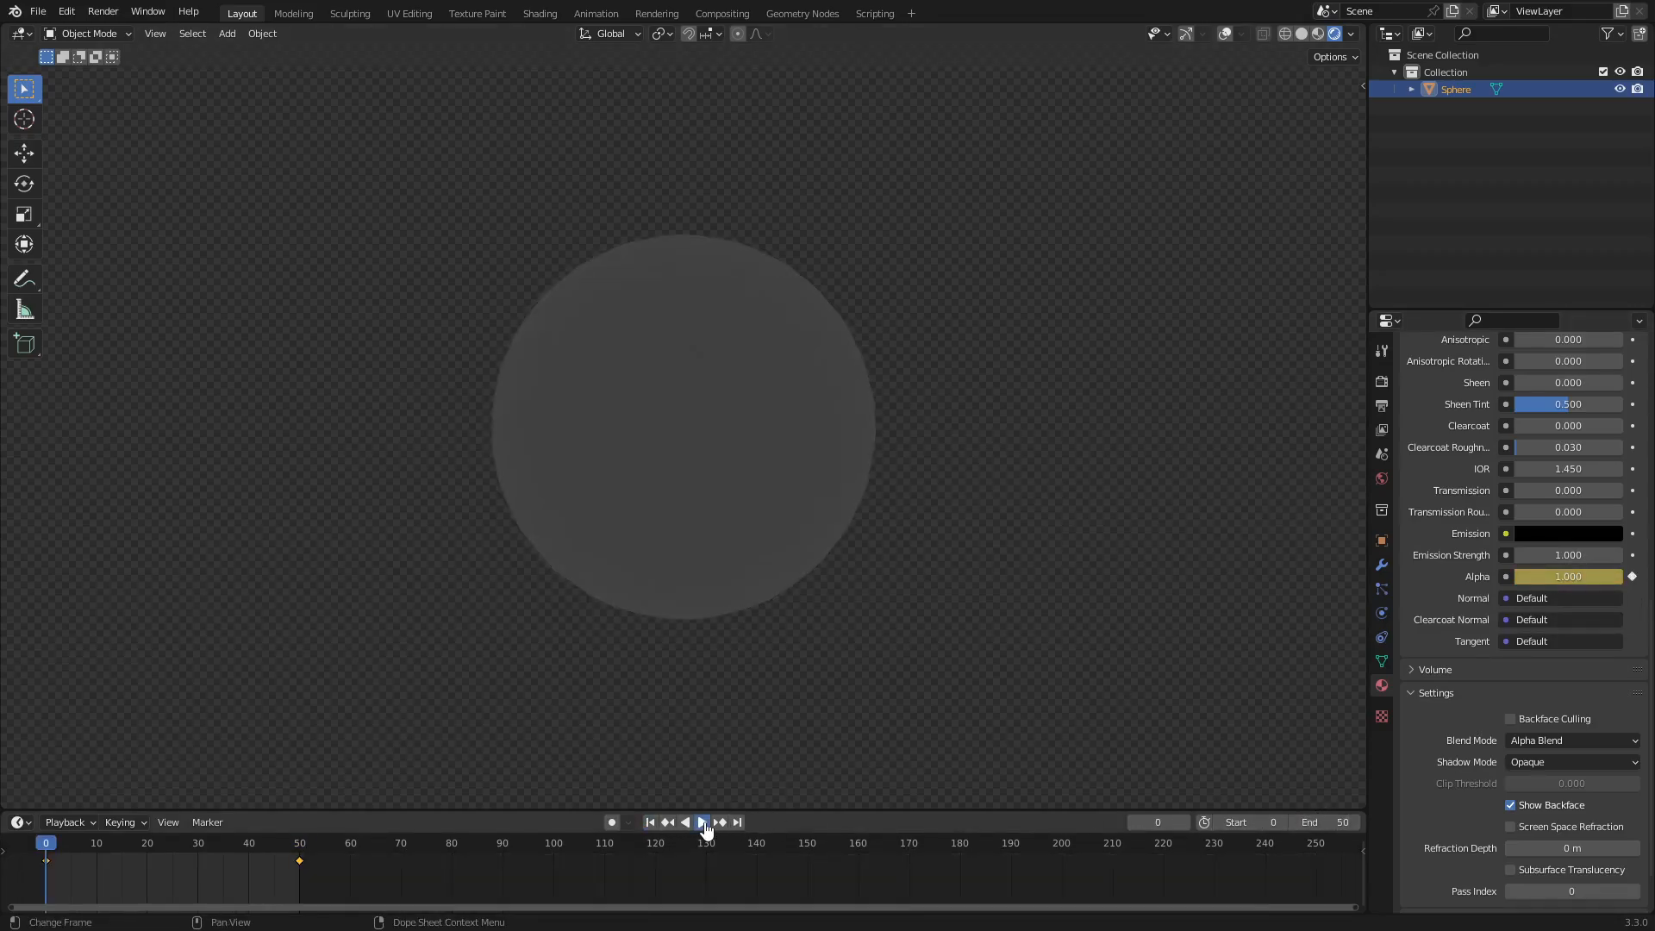
click(700, 820)
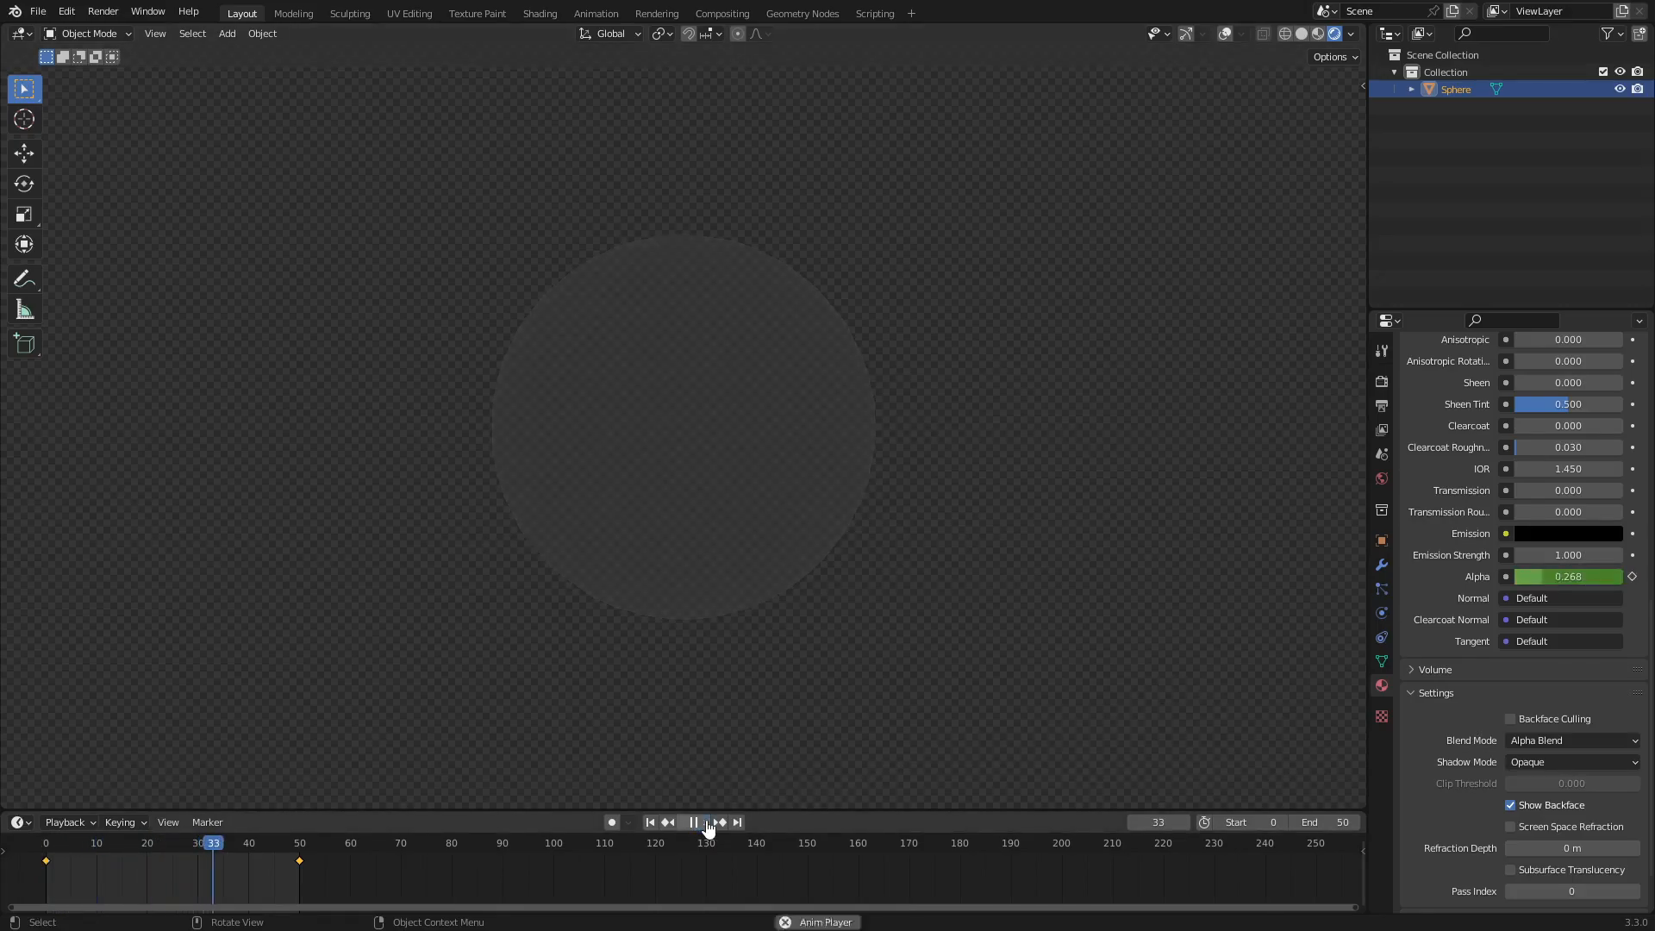